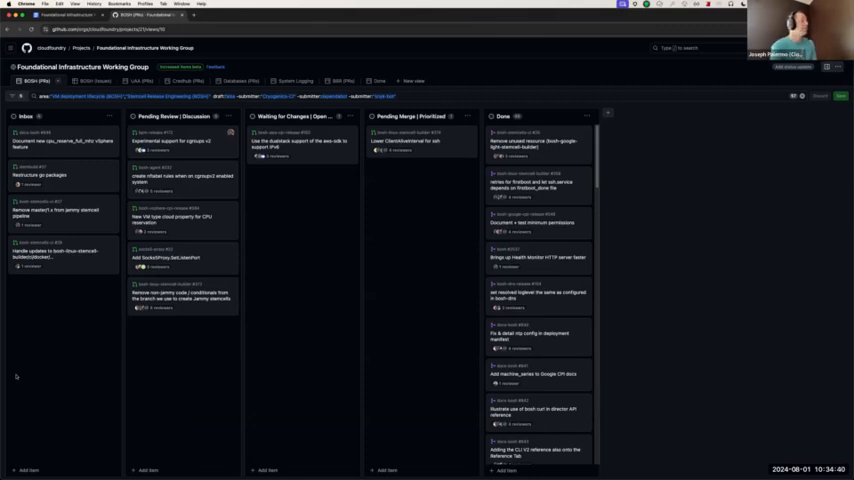
pyautogui.moveTo(44, 376)
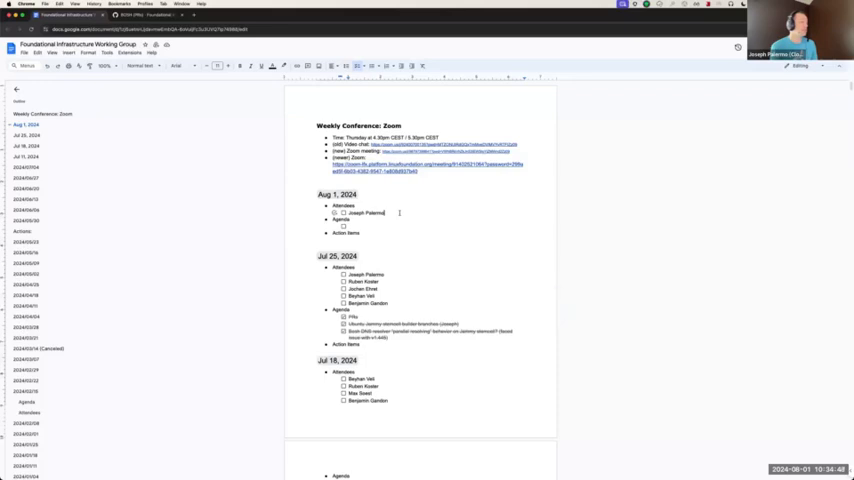
# Switch from the Google Docs meeting notes back to the working group project board.
pyautogui.click(130, 16)
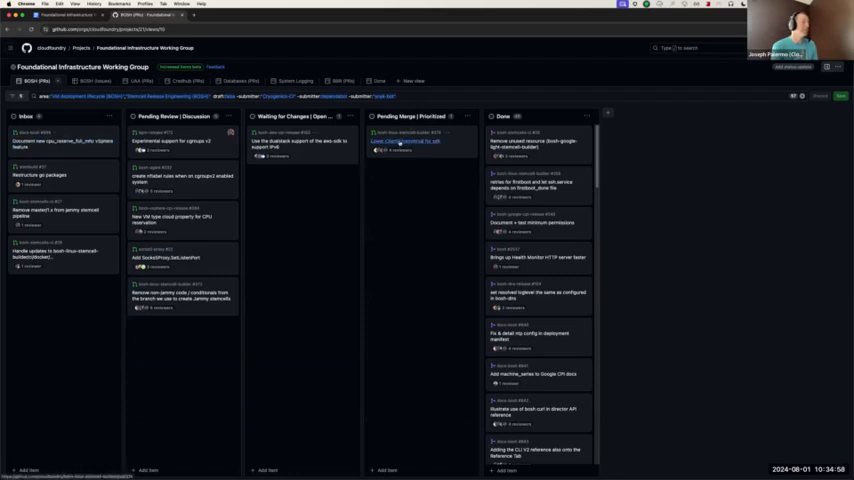
# Open the 'Lower ClientAliveInterval for ssh' pull request #374 from the Pending Merge column.
pyautogui.click(400, 140)
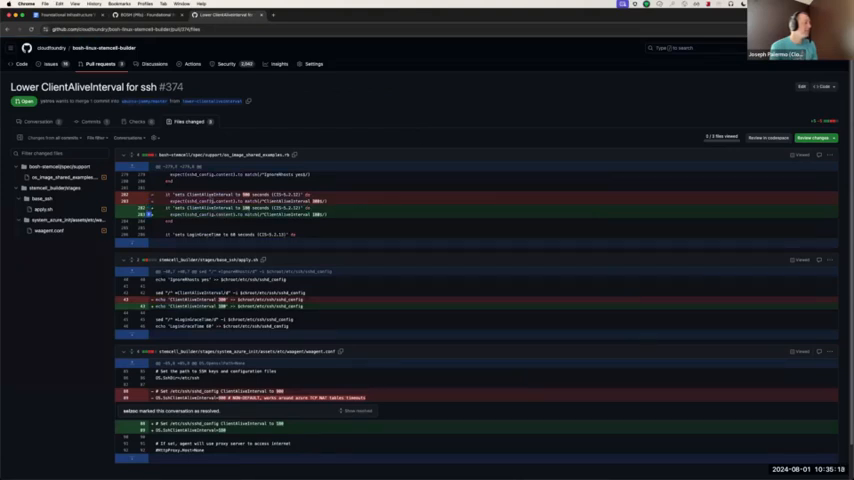
pyautogui.doubleClick(204, 208)
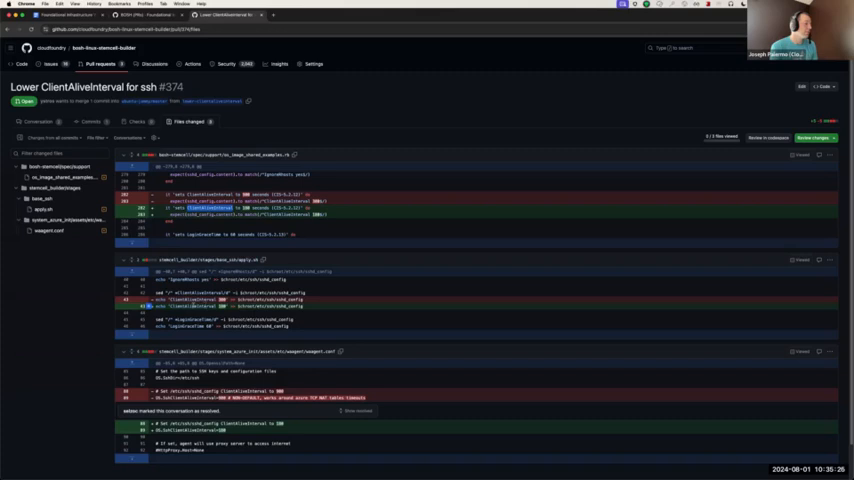
pyautogui.scroll(-3)
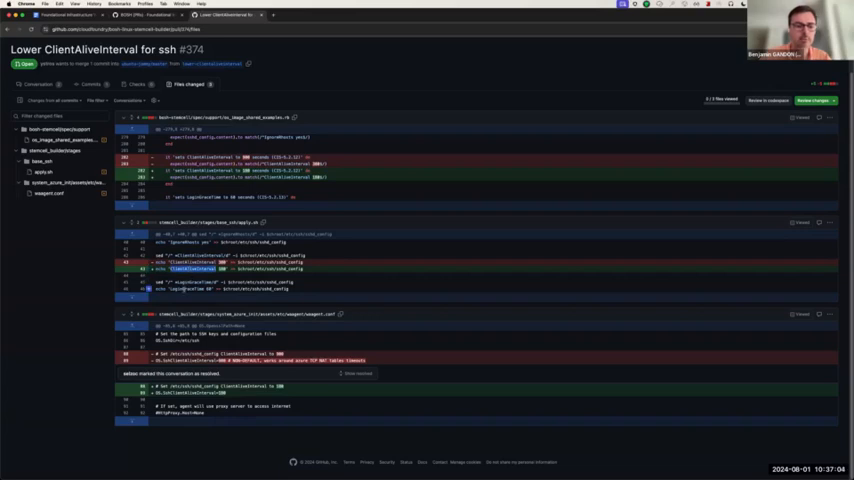
# Search the web for 'sshd ClientAliveInterval' and read the Server Fault answer on SSH timeouts.
pyautogui.click(284, 14)
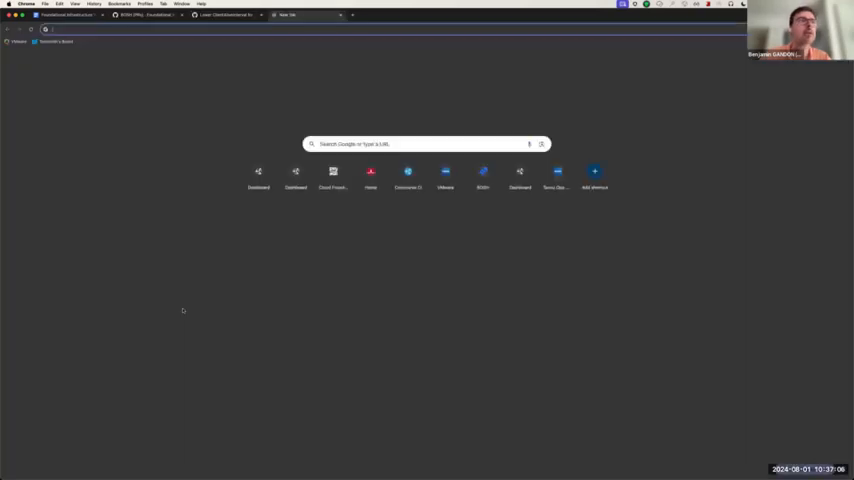
pyautogui.write('sshd ClientAliveInterval')
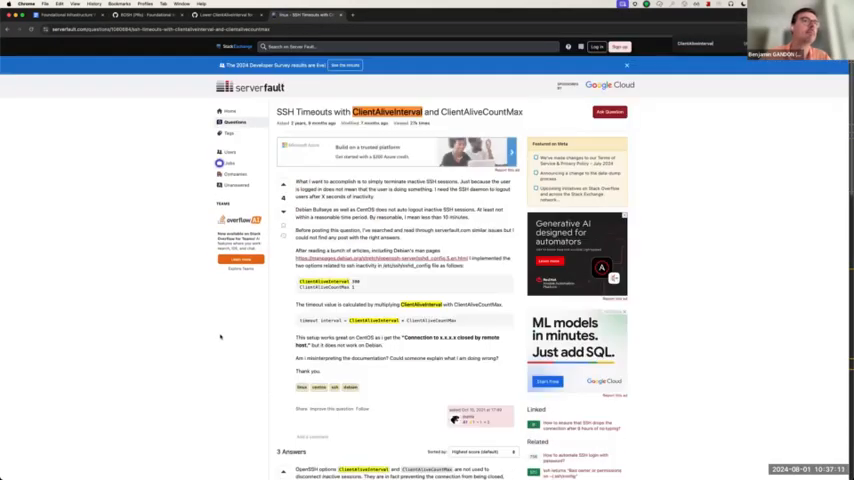
pyautogui.scroll(-3)
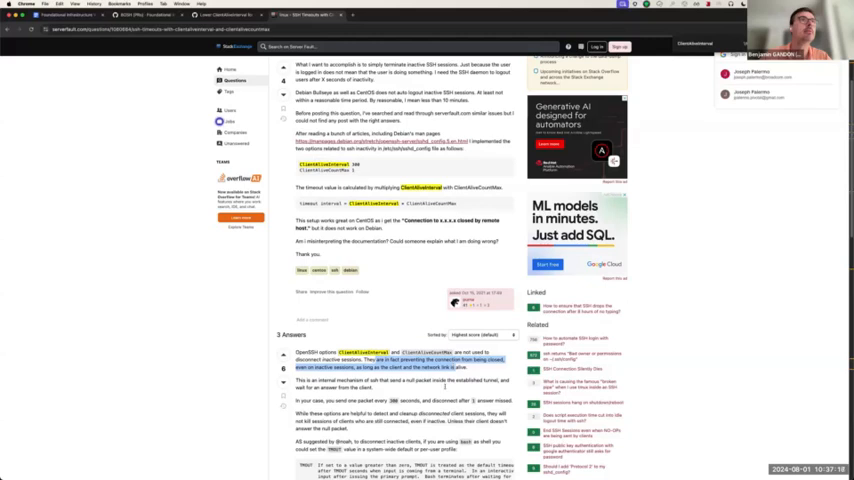
pyautogui.scroll(-3)
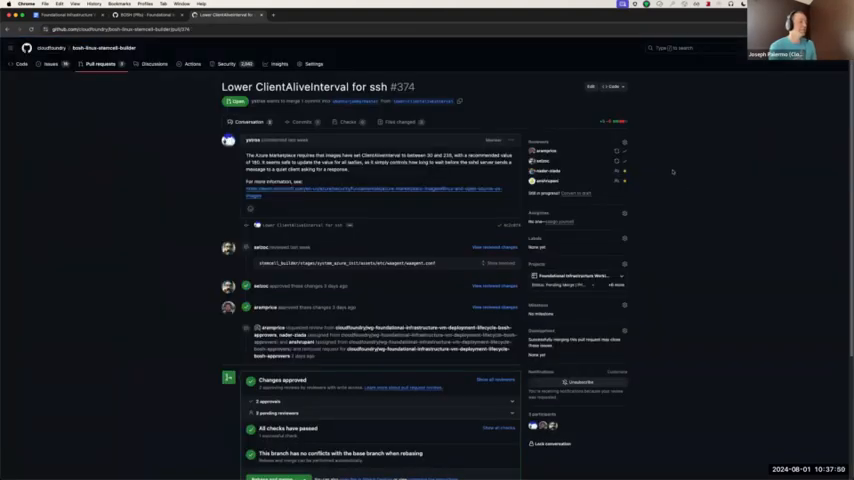
# Rebase and merge pull request #374 so it is closed.
pyautogui.scroll(-3)
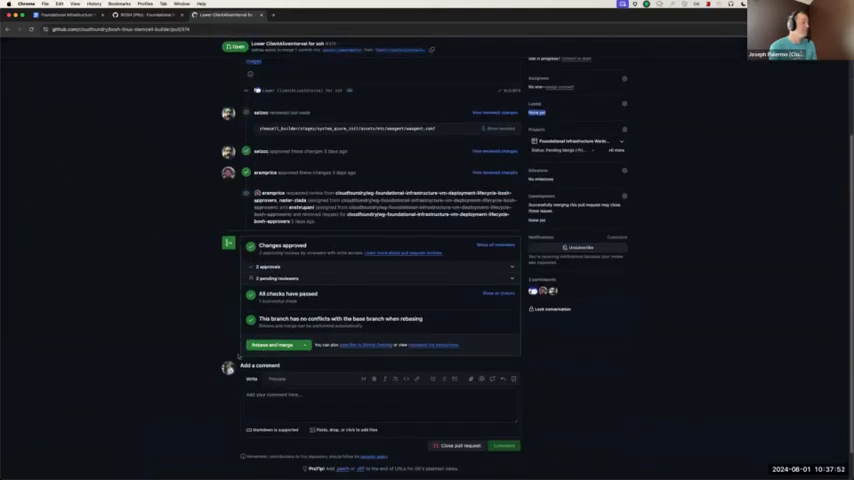
pyautogui.scroll(3)
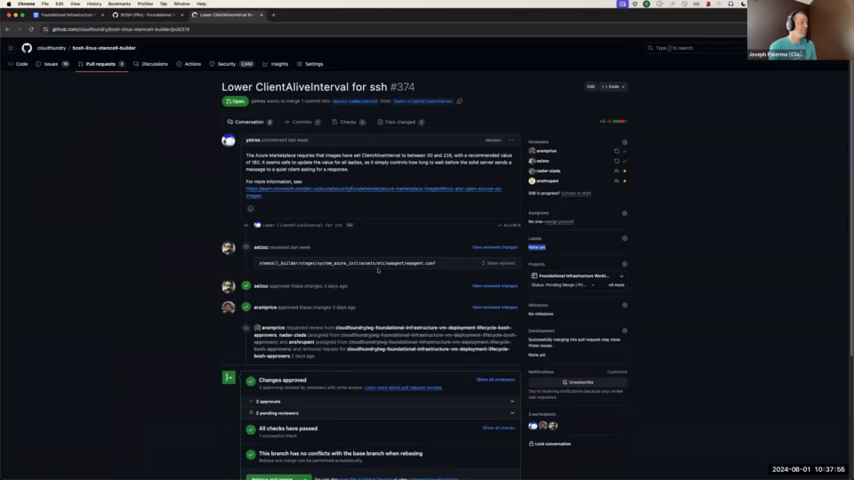
pyautogui.scroll(-3)
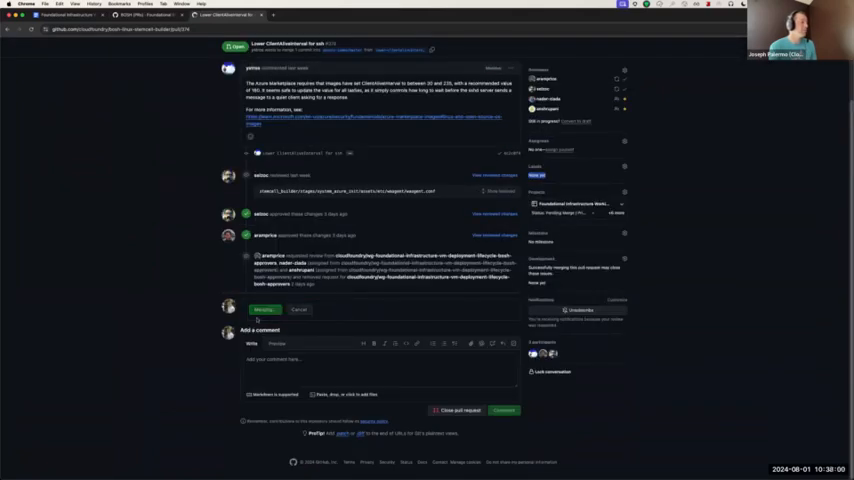
pyautogui.click(264, 308)
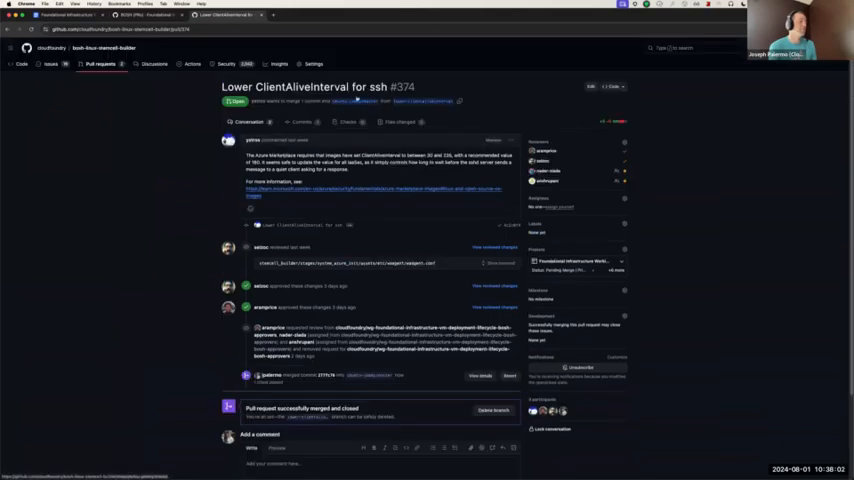
pyautogui.scroll(-3)
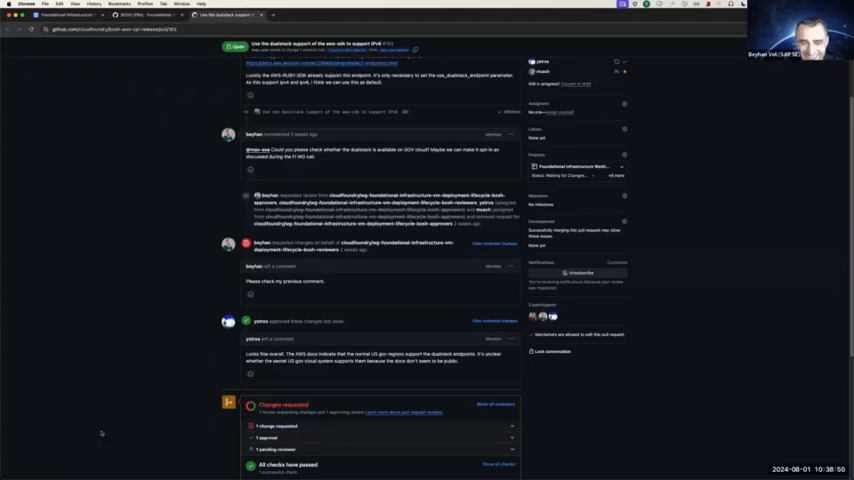
pyautogui.moveTo(348, 368)
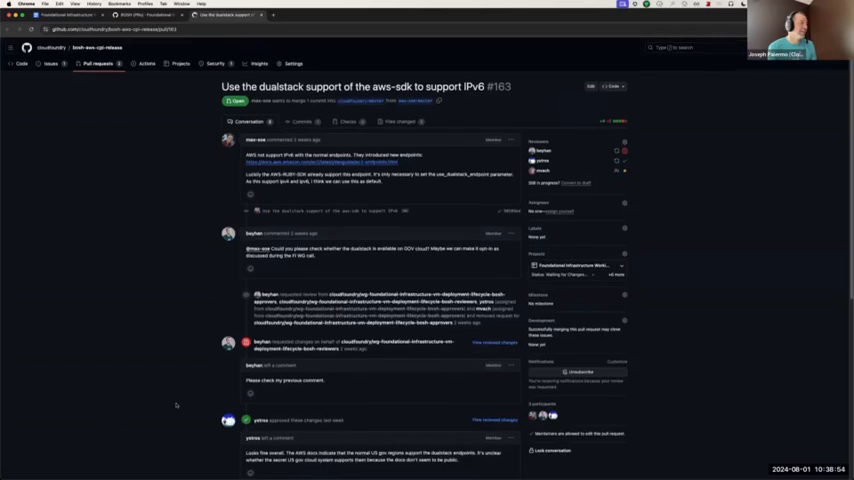
pyautogui.scroll(-3)
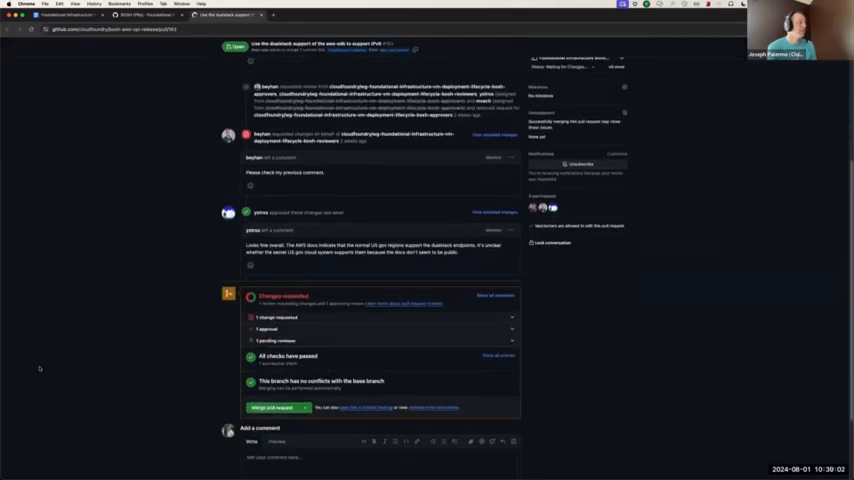
pyautogui.scroll(3)
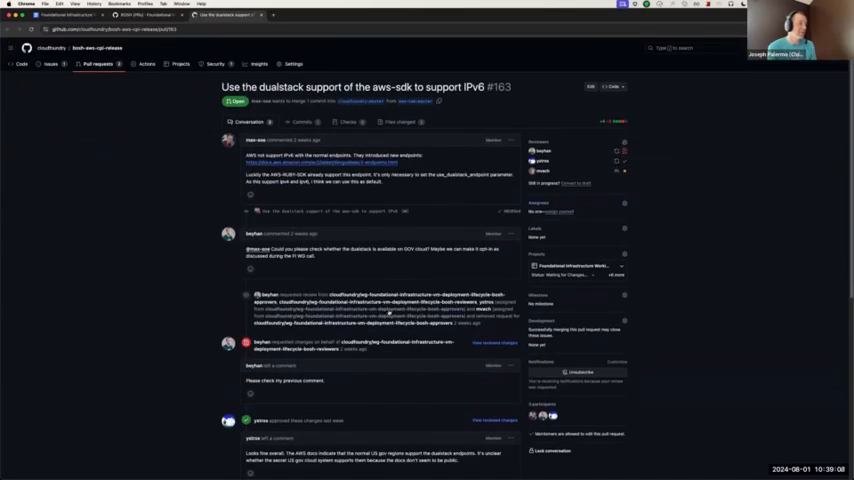
pyautogui.scroll(-3)
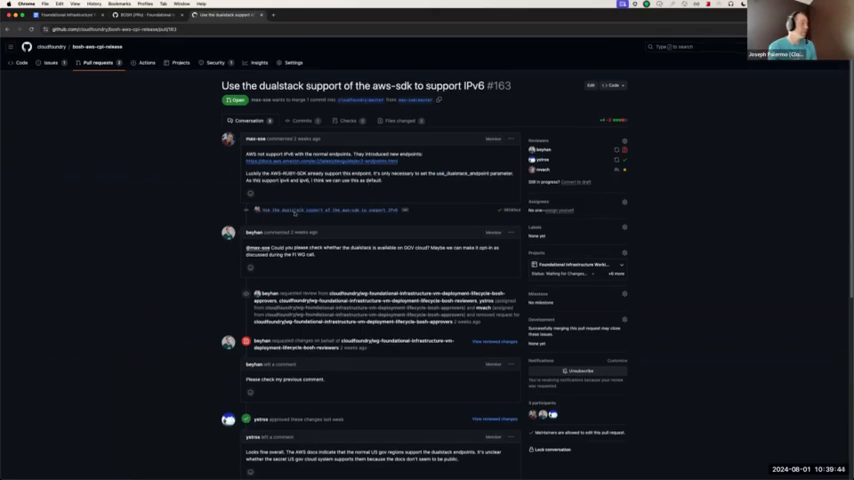
pyautogui.scroll(-3)
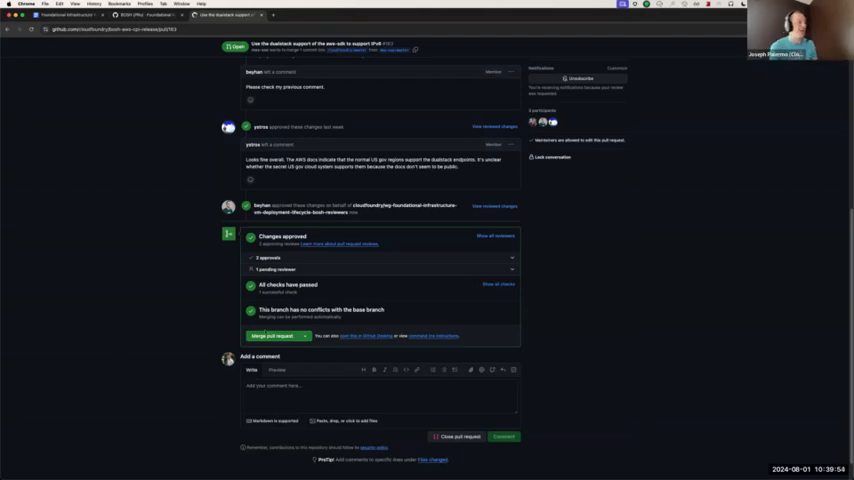
# Start merging the IPv6 dualstack pull request #163 with the chosen commit author email.
pyautogui.click(272, 336)
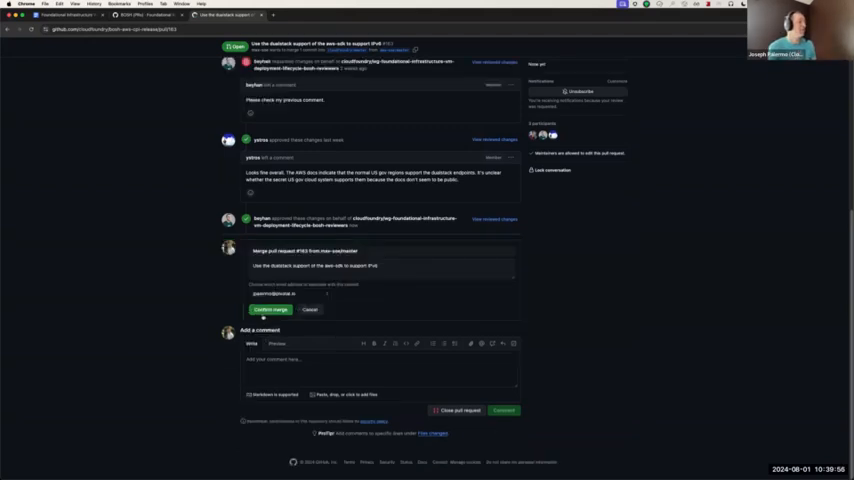
pyautogui.click(288, 292)
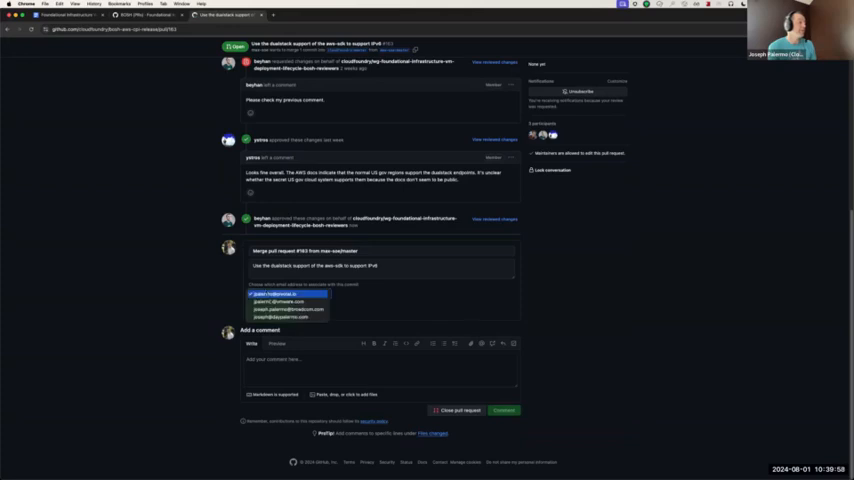
pyautogui.click(288, 292)
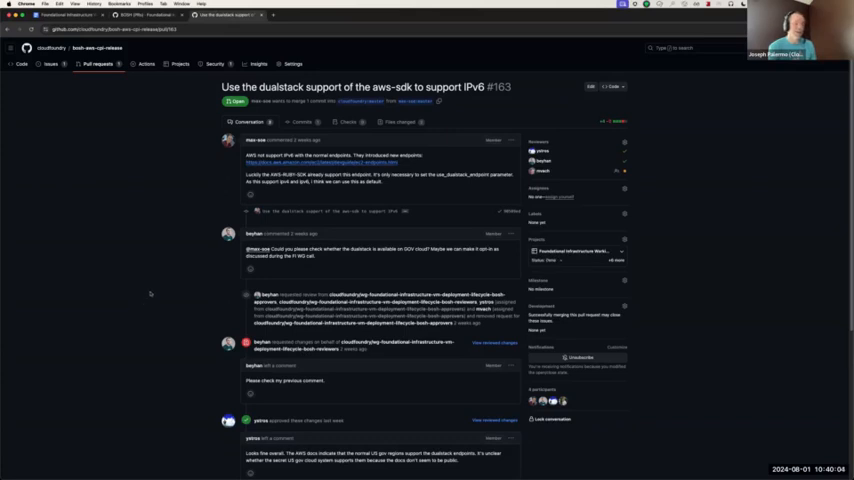
pyautogui.moveTo(132, 250)
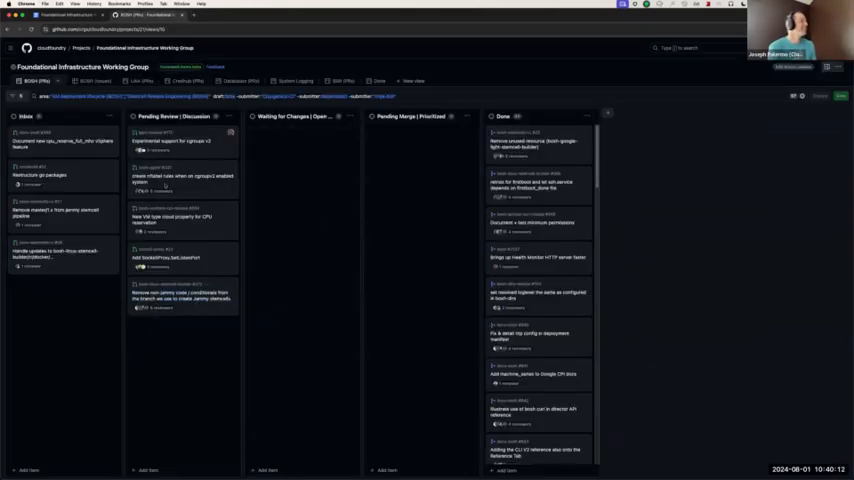
pyautogui.click(180, 140)
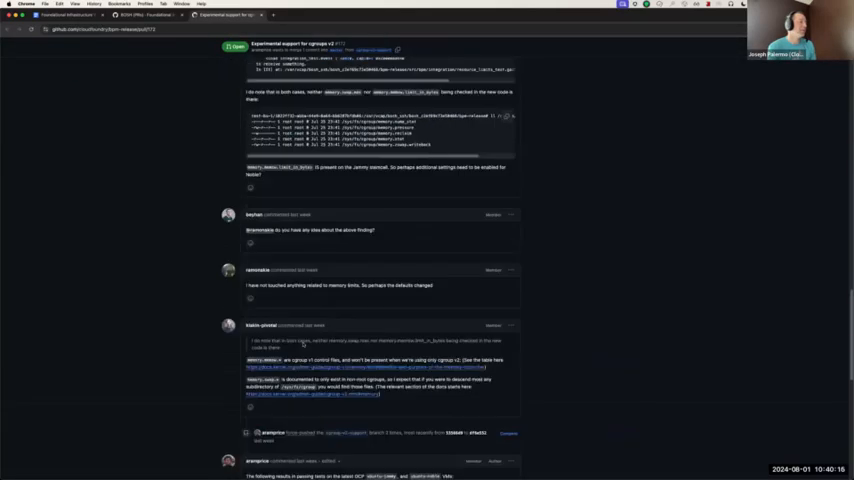
pyautogui.scroll(-3)
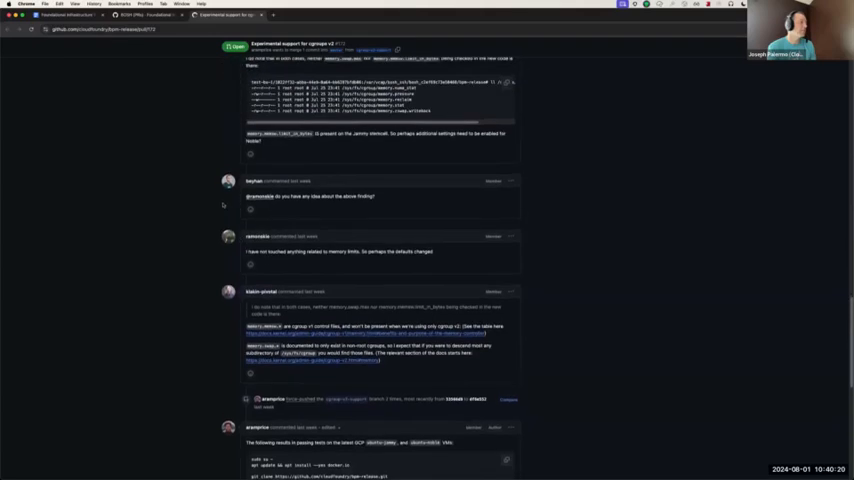
pyautogui.scroll(-3)
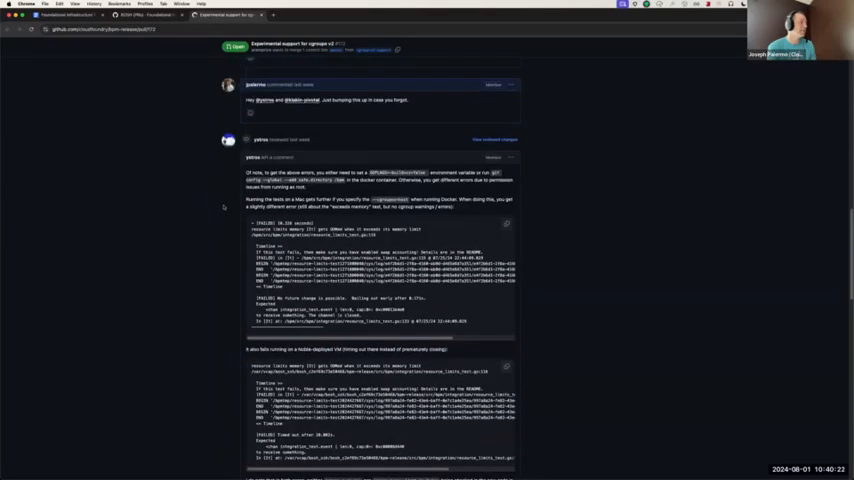
pyautogui.scroll(-3)
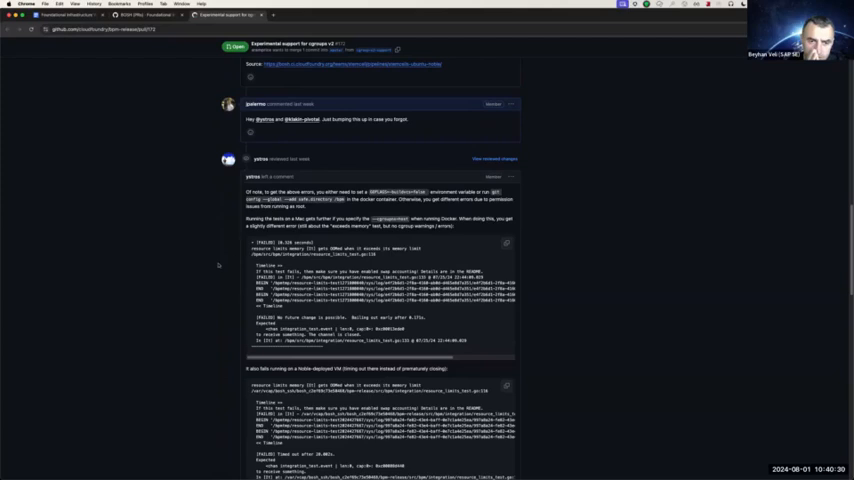
pyautogui.scroll(-3)
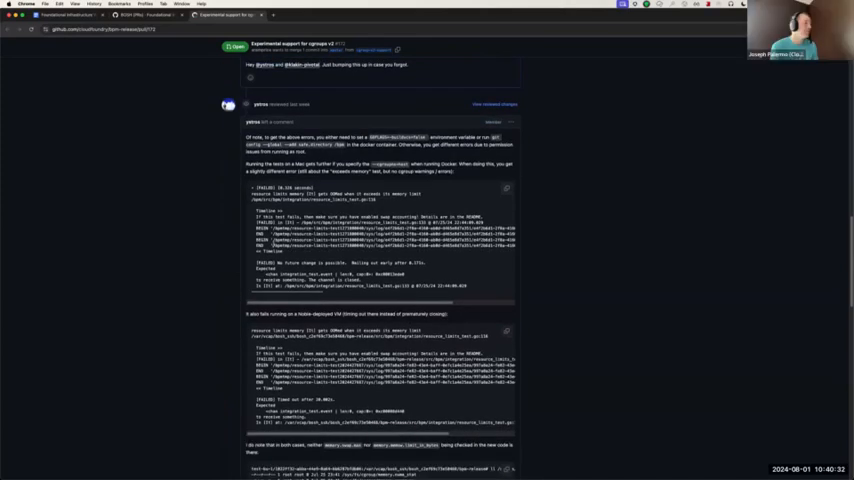
pyautogui.scroll(-3)
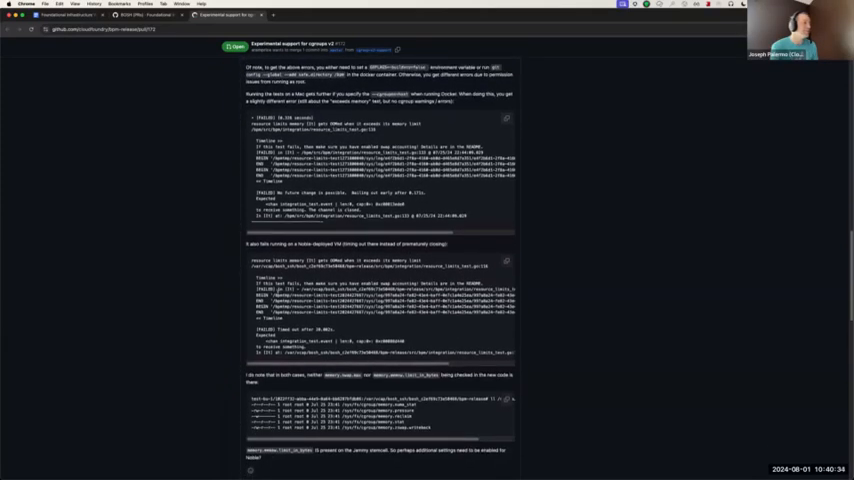
pyautogui.scroll(-3)
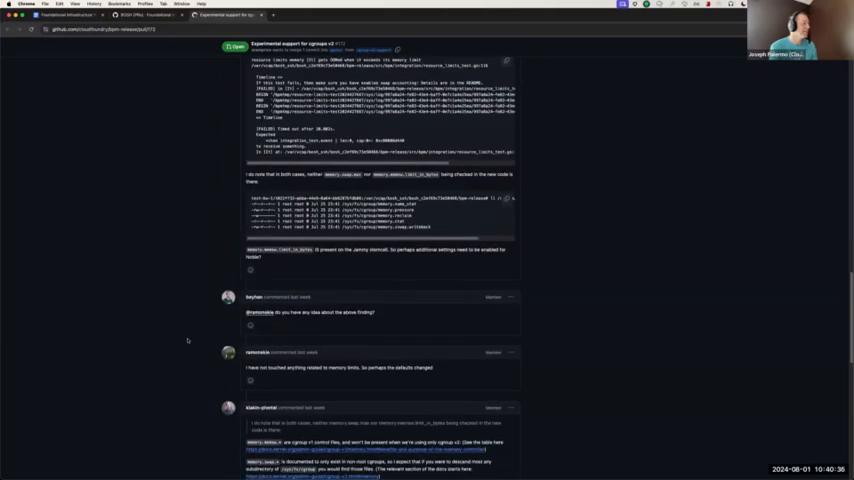
pyautogui.scroll(-3)
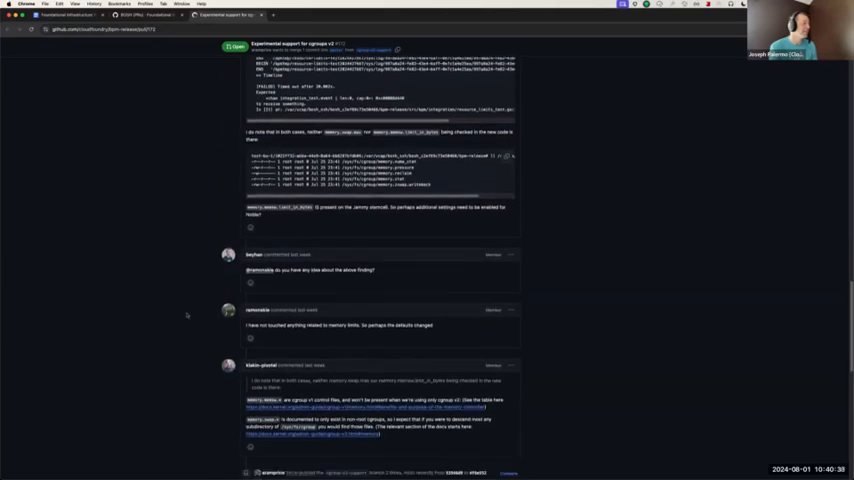
pyautogui.scroll(-3)
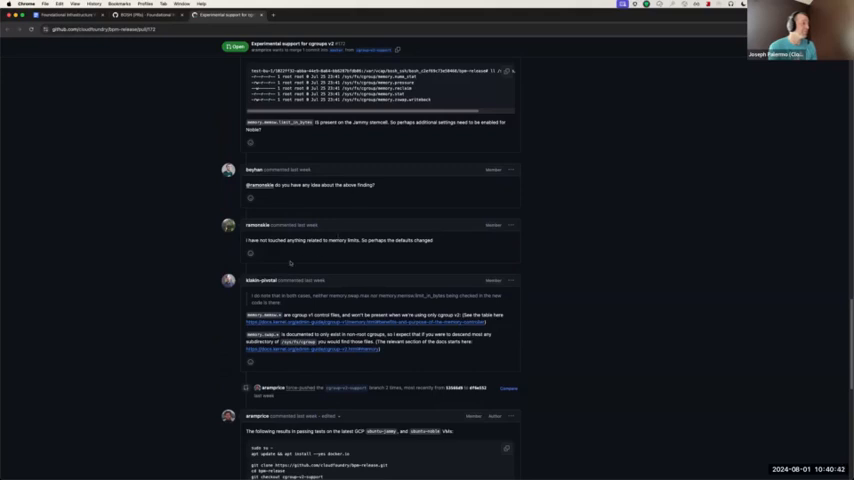
pyautogui.scroll(-3)
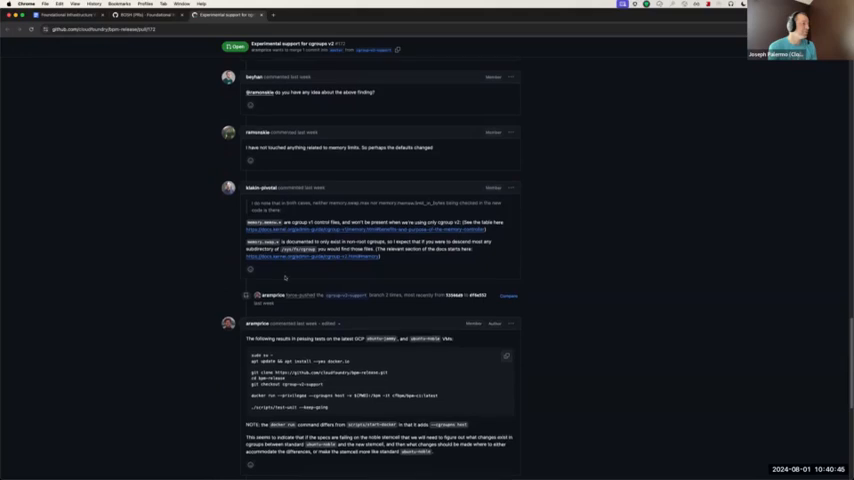
pyautogui.scroll(-3)
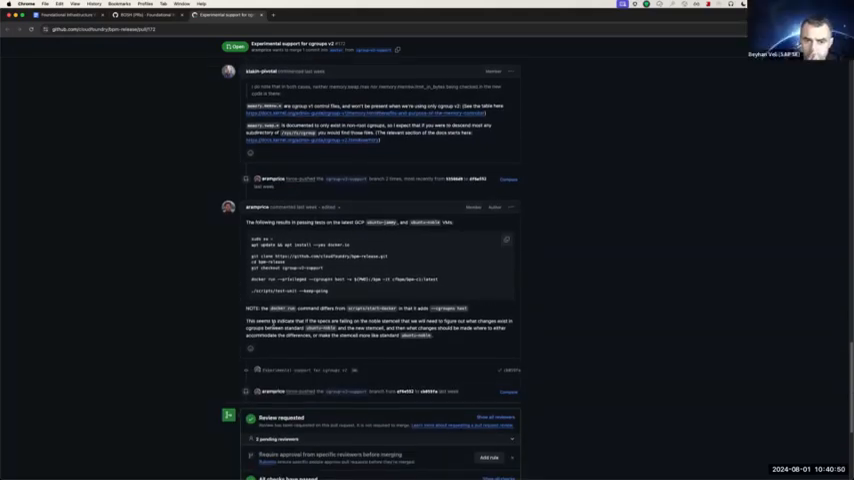
pyautogui.scroll(-3)
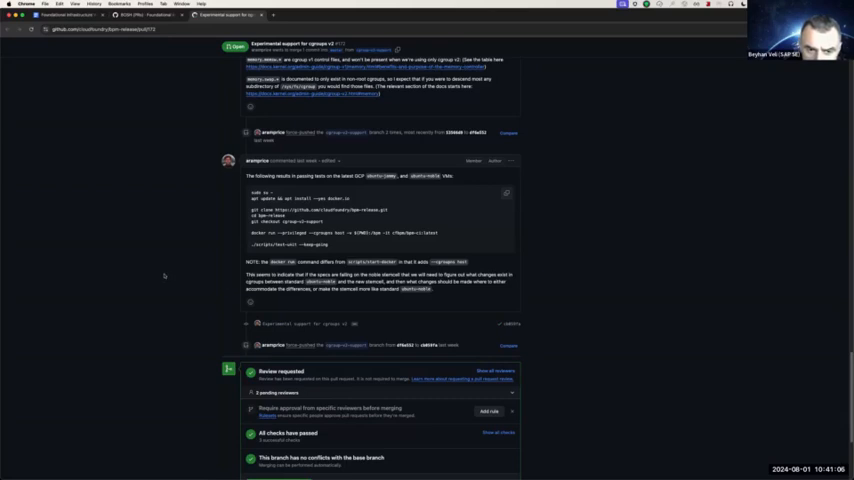
pyautogui.moveTo(180, 258)
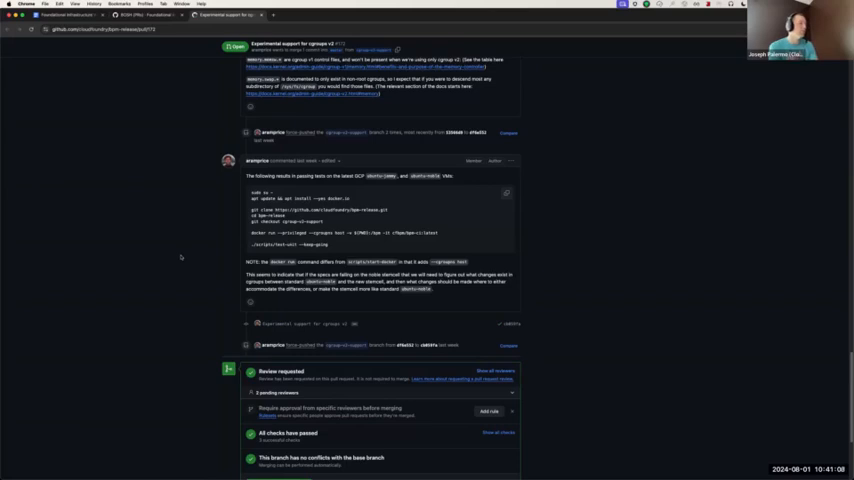
pyautogui.scroll(3)
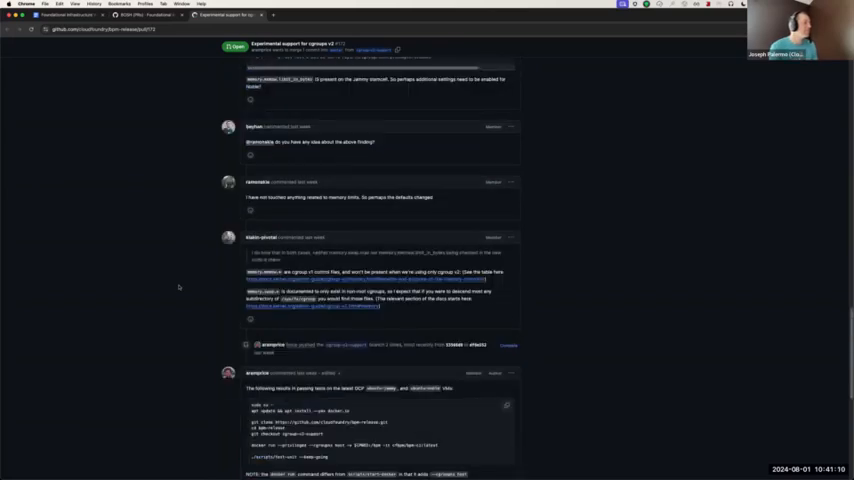
pyautogui.scroll(-3)
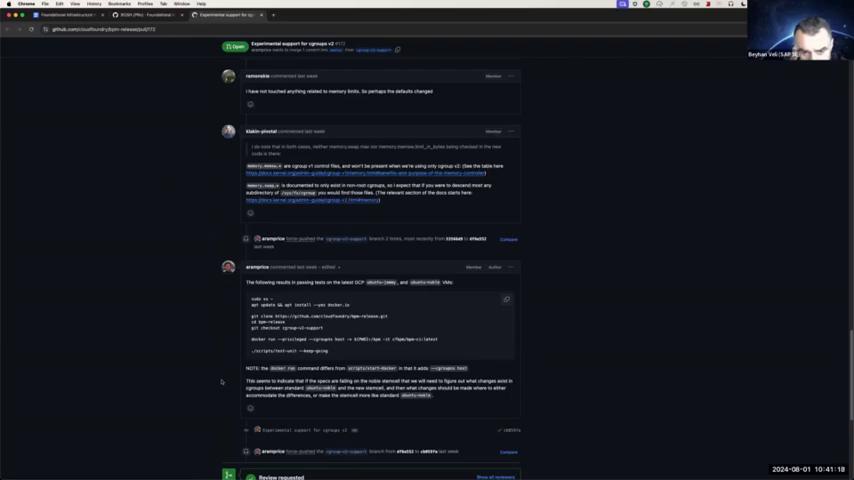
pyautogui.moveTo(218, 380)
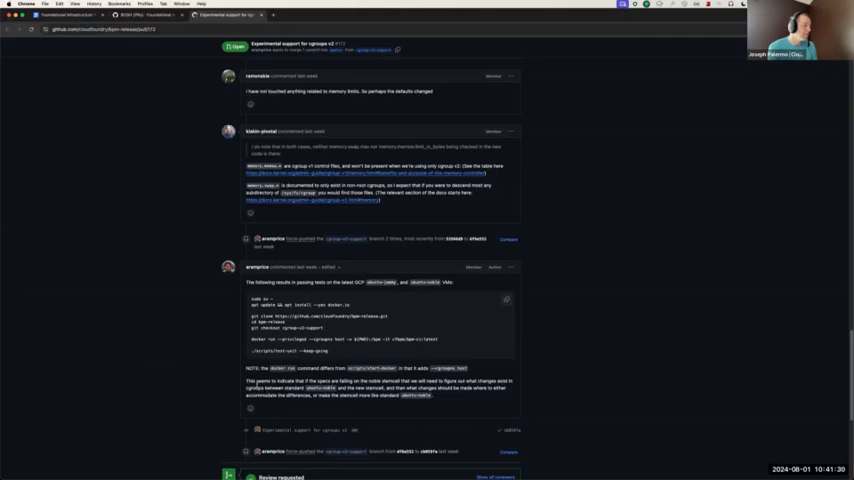
pyautogui.moveTo(248, 388); pyautogui.dragTo(432, 396)
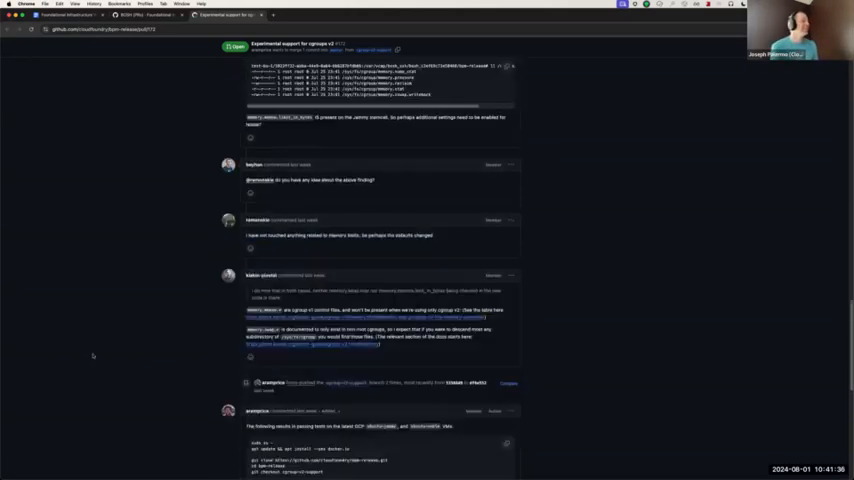
pyautogui.scroll(-3)
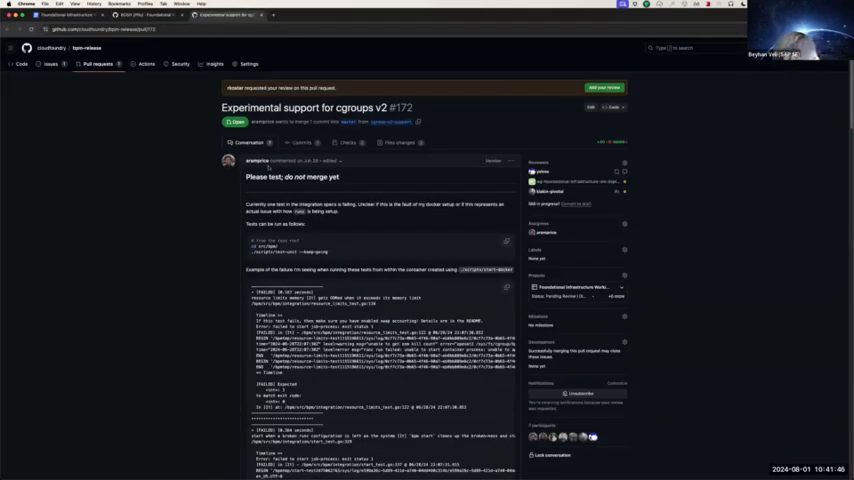
pyautogui.scroll(-3)
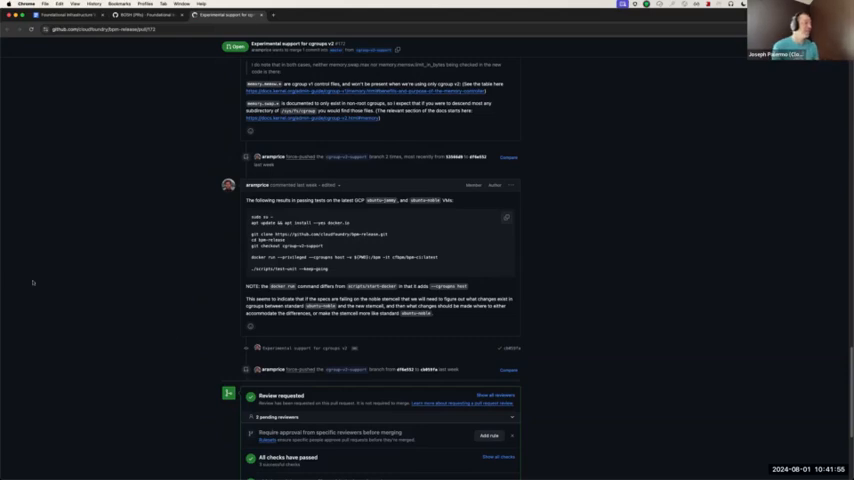
pyautogui.moveTo(88, 320)
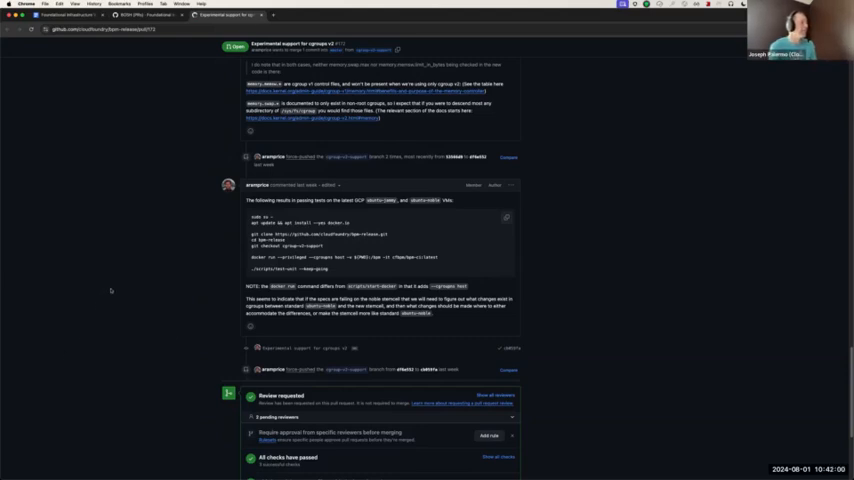
pyautogui.moveTo(112, 308)
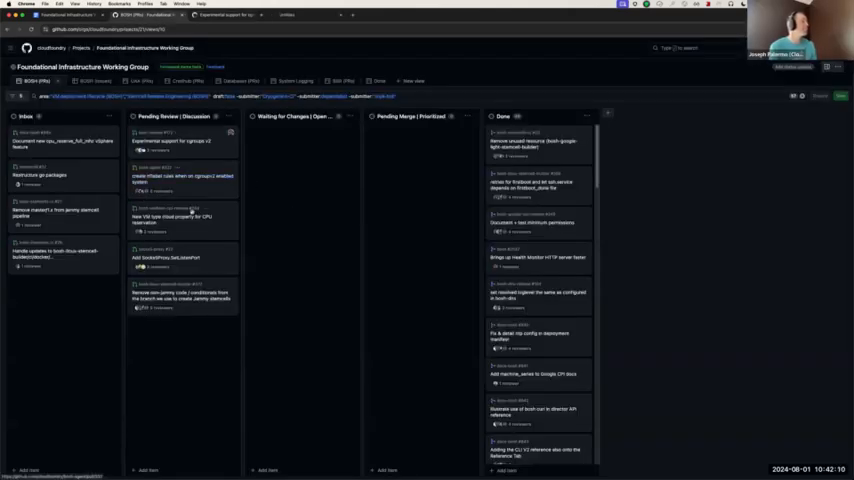
# Open the nftables rules on cgroupv2 pull request #332 and look over its merge conflicts.
pyautogui.click(182, 184)
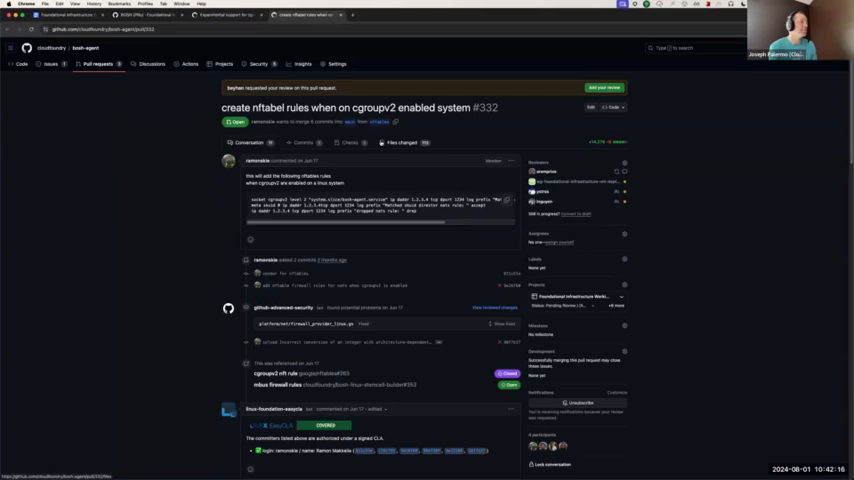
pyautogui.scroll(-3)
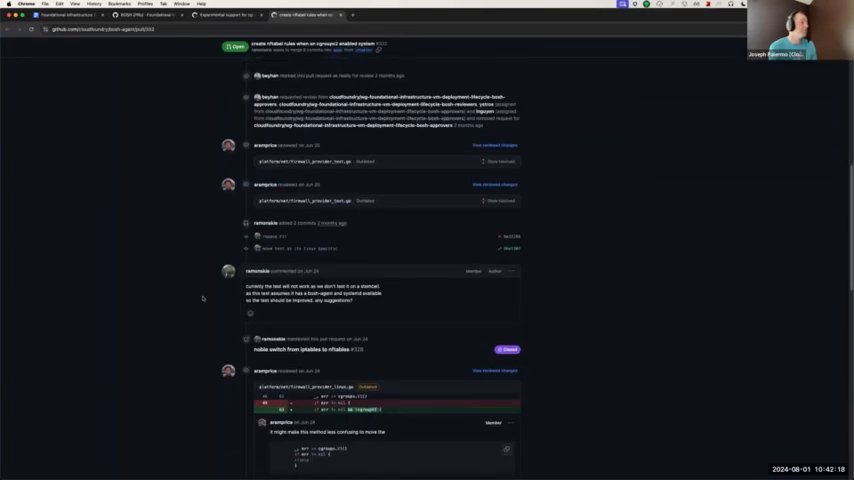
pyautogui.scroll(-3)
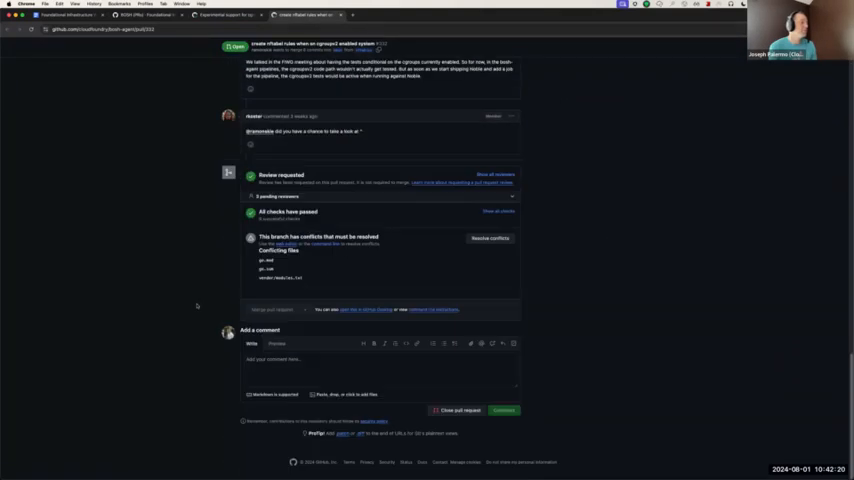
pyautogui.scroll(3)
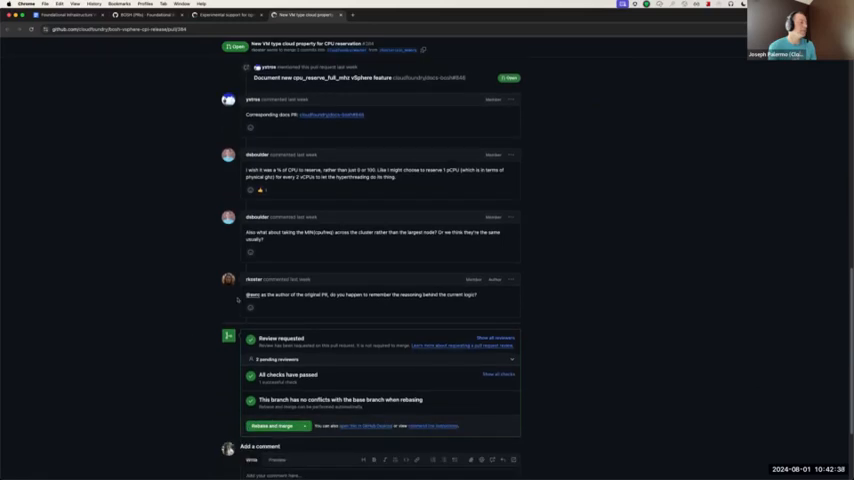
pyautogui.moveTo(300, 302)
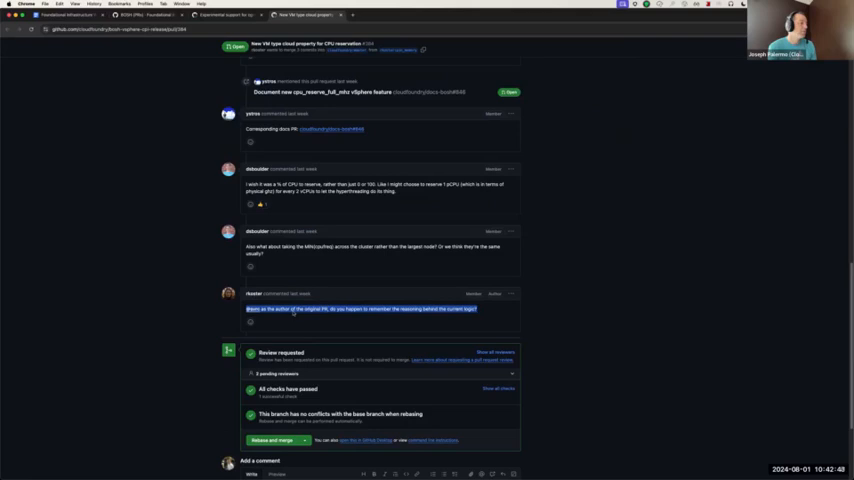
# Read through the comments on pull request #384 about the VM type CPU reservation property.
pyautogui.scroll(-3)
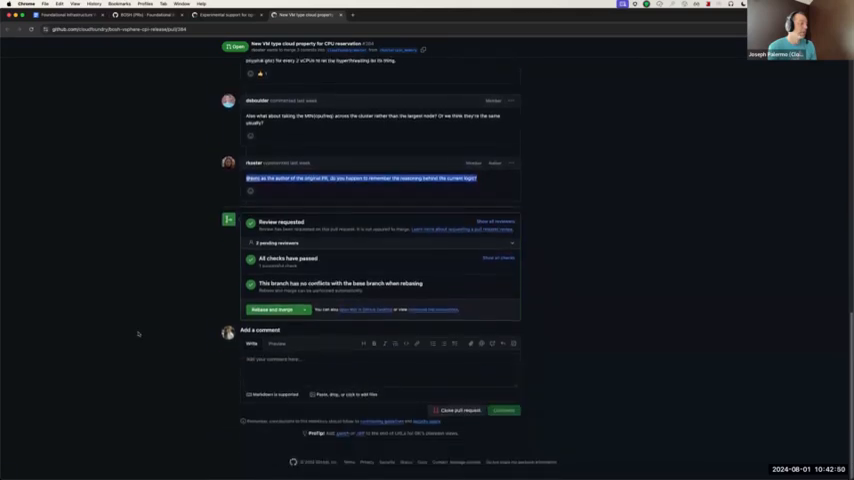
pyautogui.scroll(3)
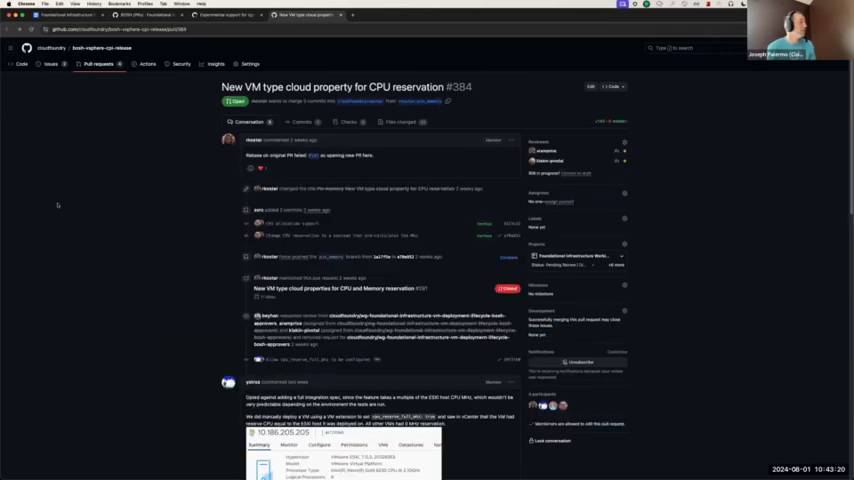
pyautogui.scroll(-3)
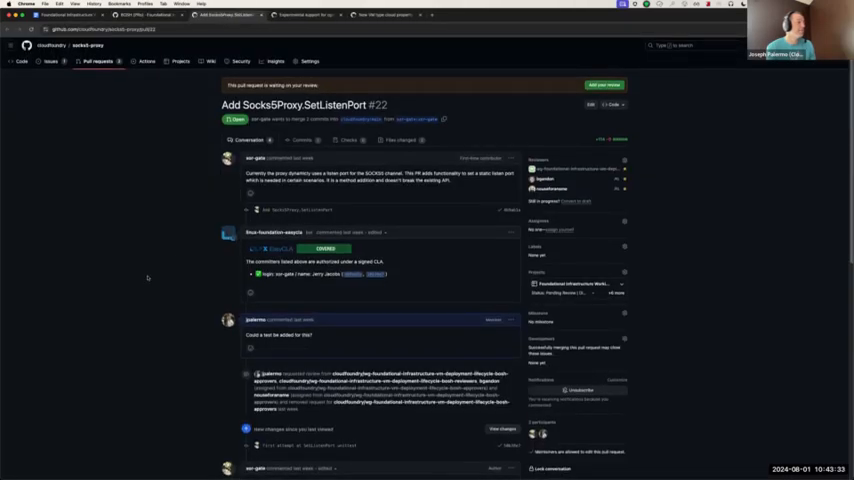
pyautogui.scroll(-3)
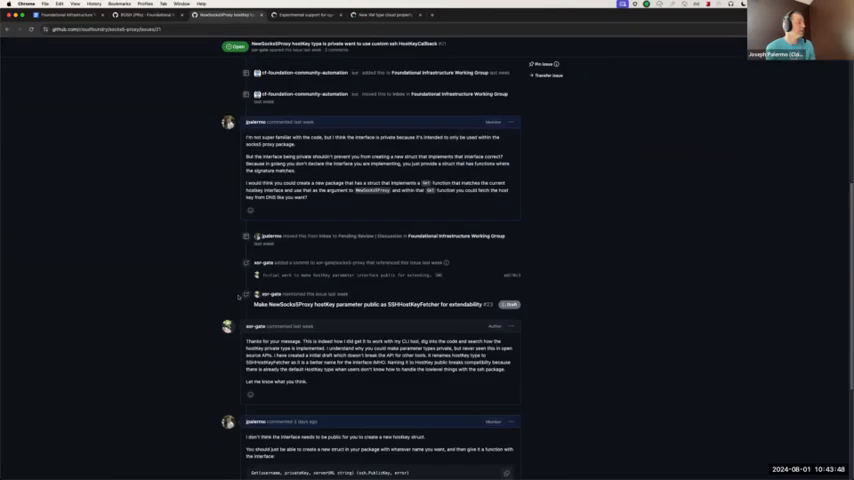
pyautogui.scroll(3)
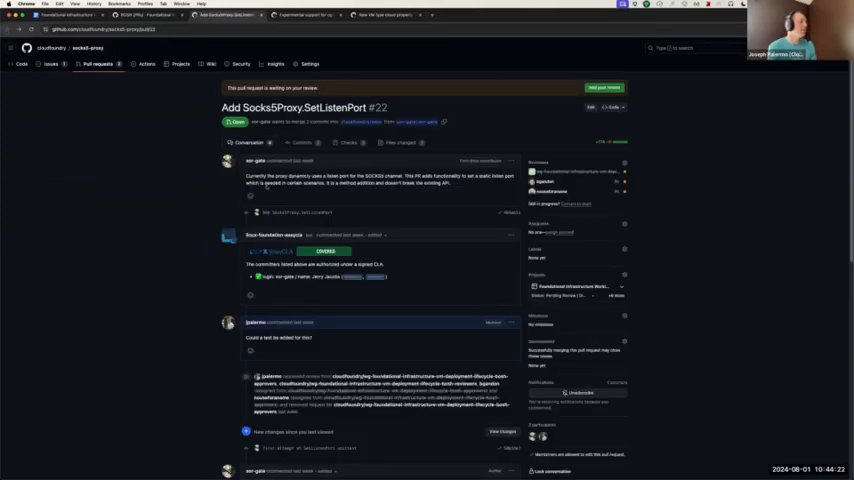
pyautogui.scroll(-3)
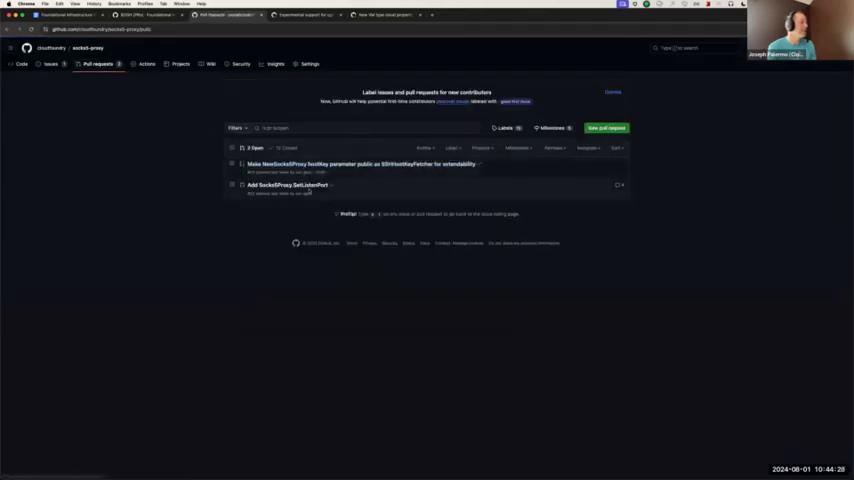
pyautogui.click(288, 184)
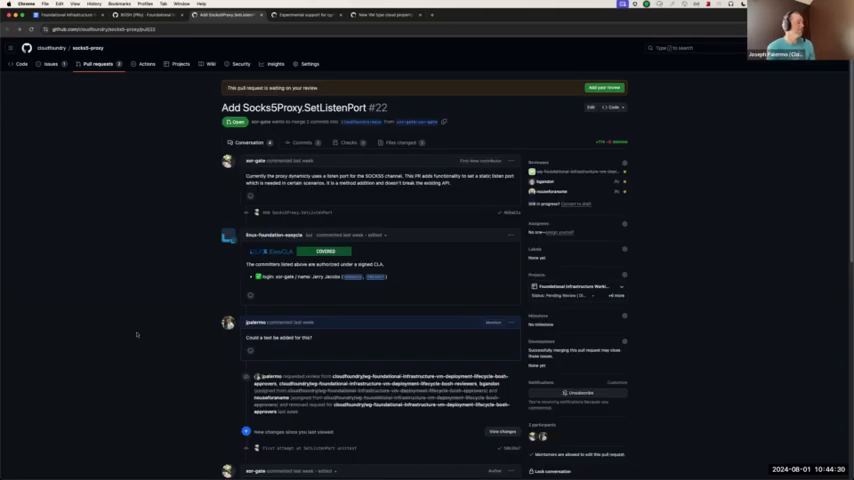
pyautogui.scroll(-3)
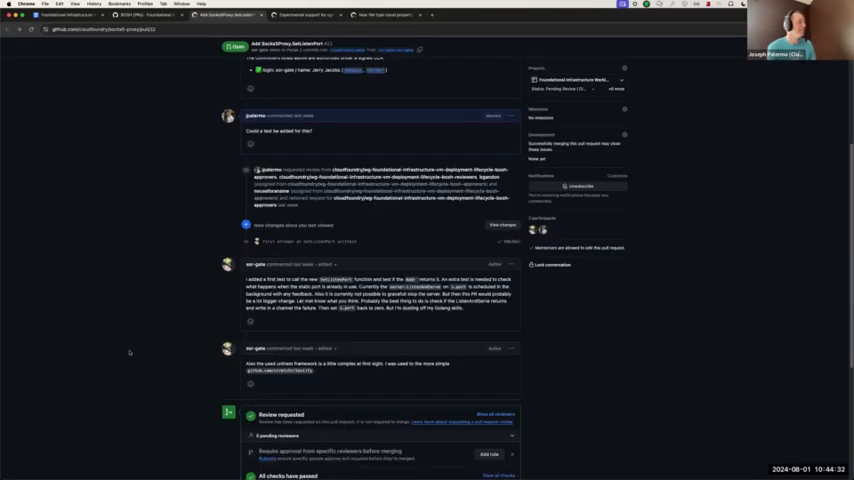
pyautogui.scroll(3)
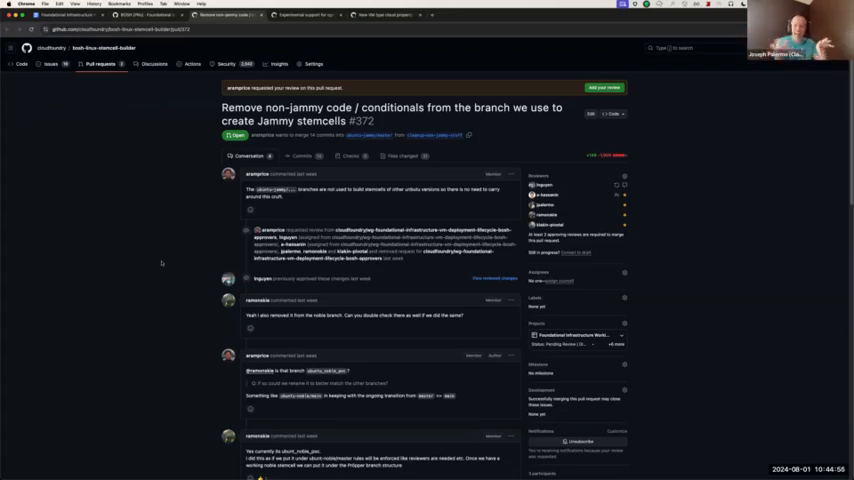
pyautogui.moveTo(192, 272)
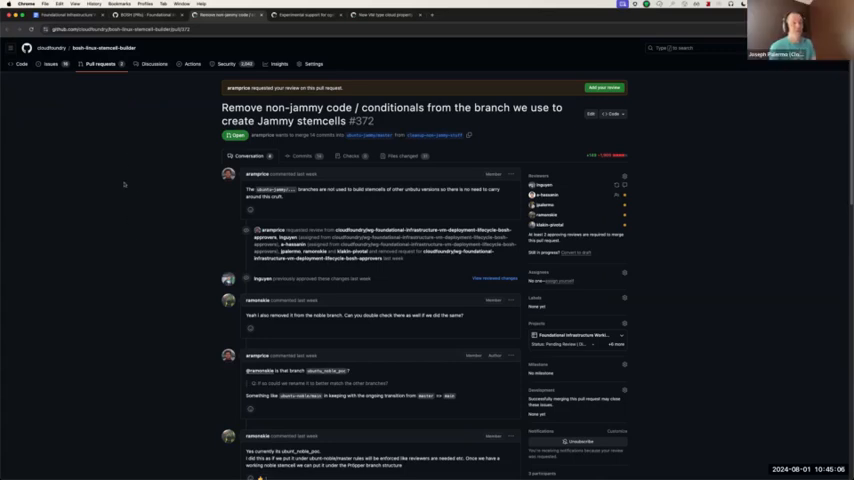
pyautogui.moveTo(140, 132)
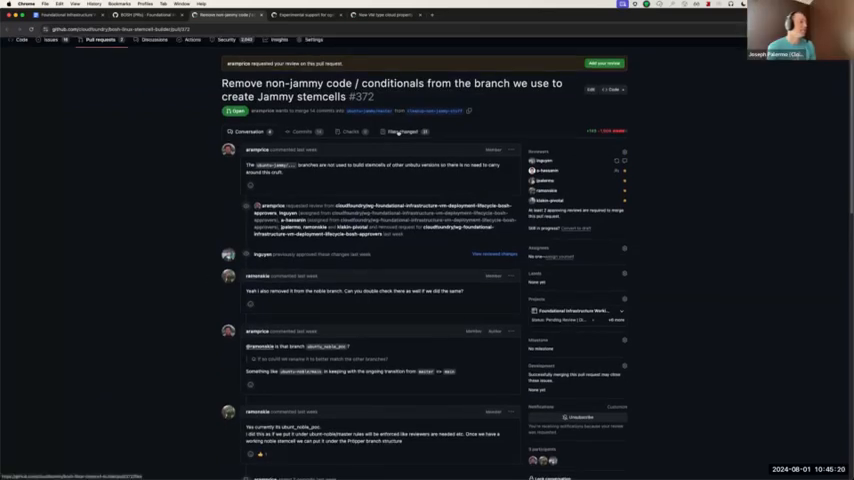
# Review the file diffs of pull request #372 removing non-jammy code from the Jammy stemcell branch.
pyautogui.click(400, 132)
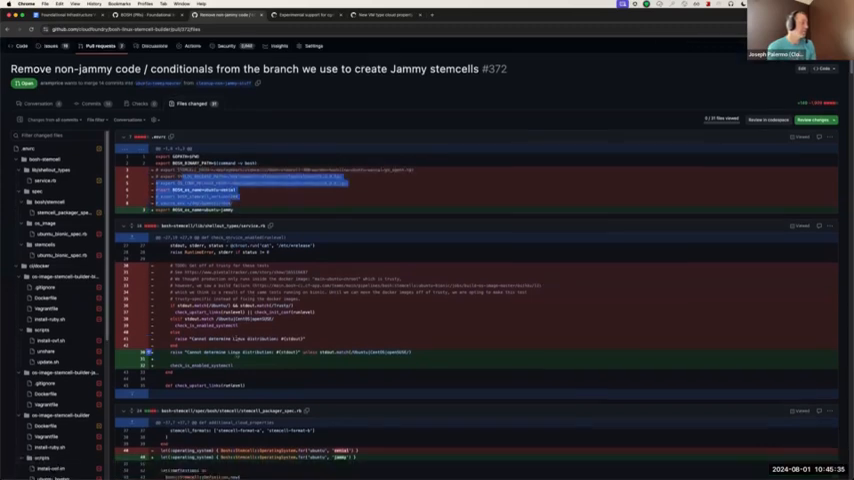
pyautogui.scroll(-3)
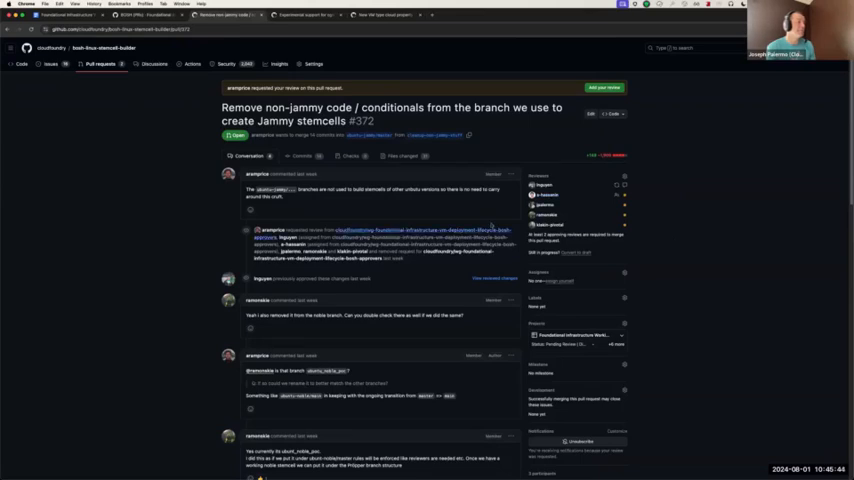
pyautogui.scroll(-3)
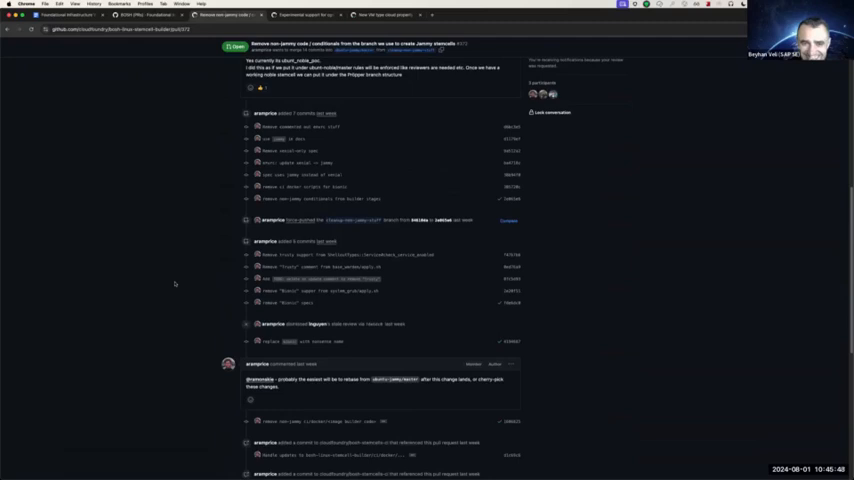
pyautogui.scroll(-3)
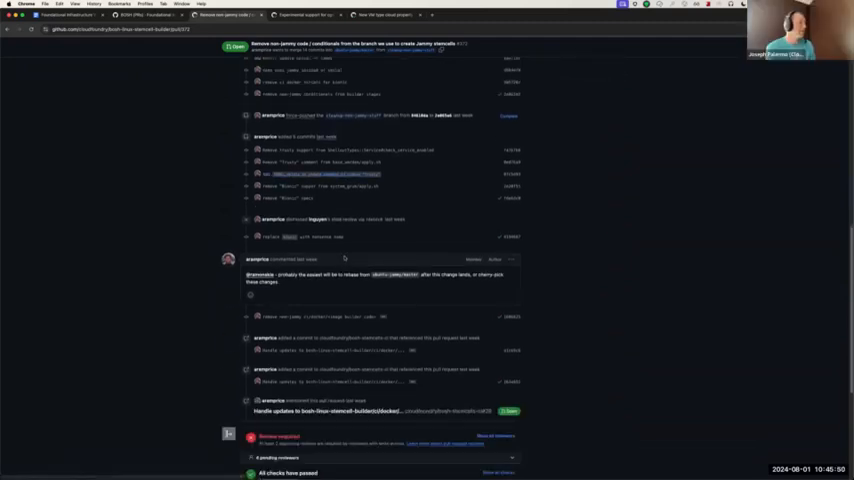
pyautogui.scroll(-3)
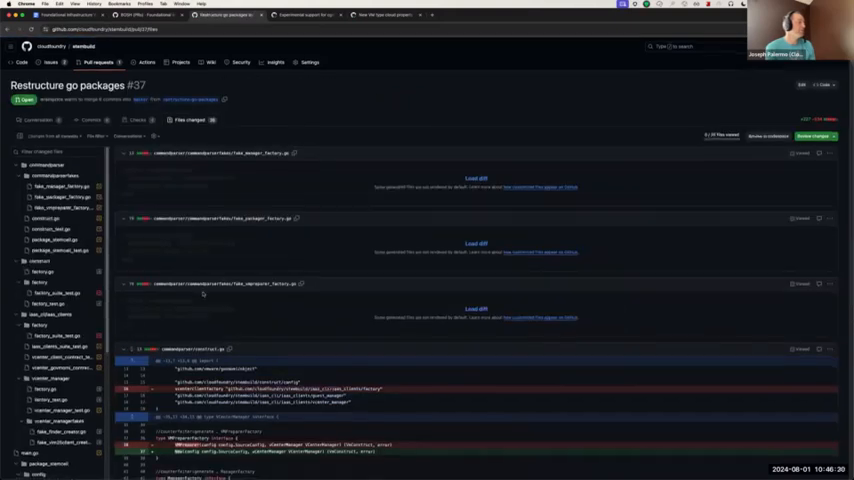
# Request reviews from several reviewers on the 'Restructure go packages' pull request #377.
pyautogui.scroll(-3)
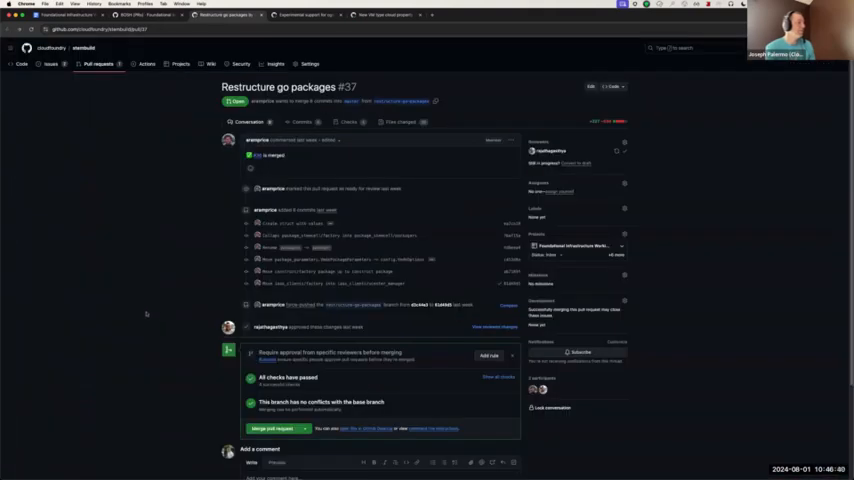
pyautogui.scroll(-3)
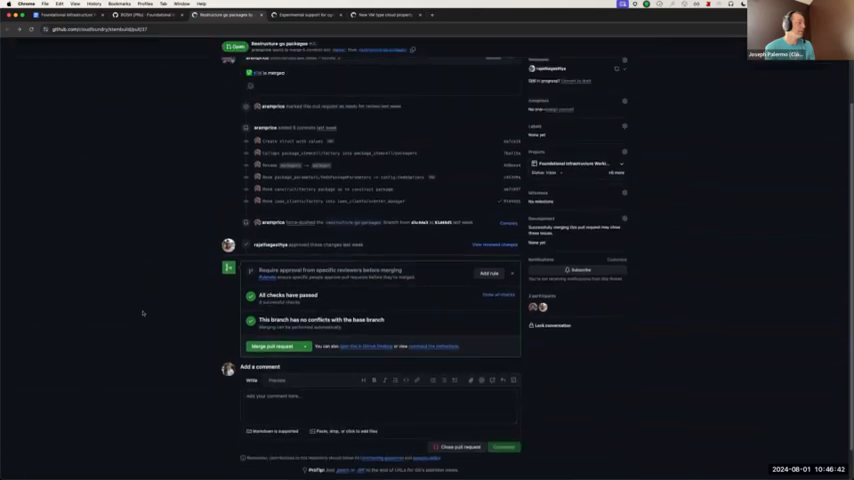
pyautogui.scroll(3)
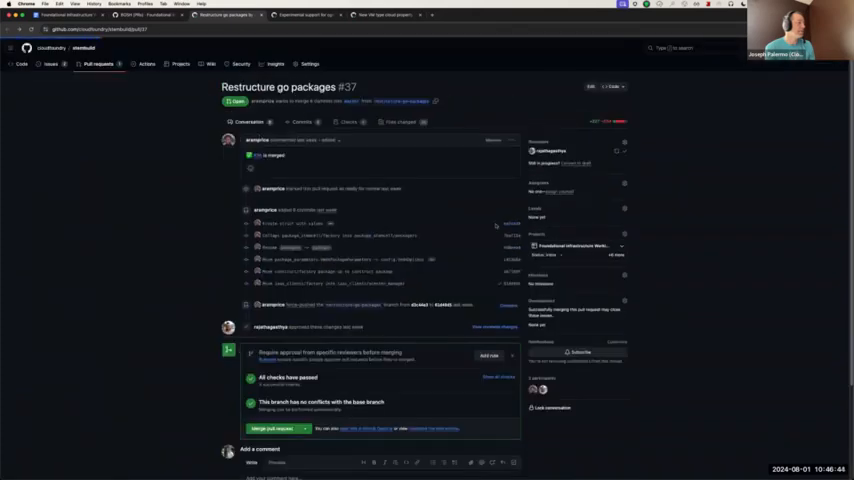
pyautogui.click(304, 122)
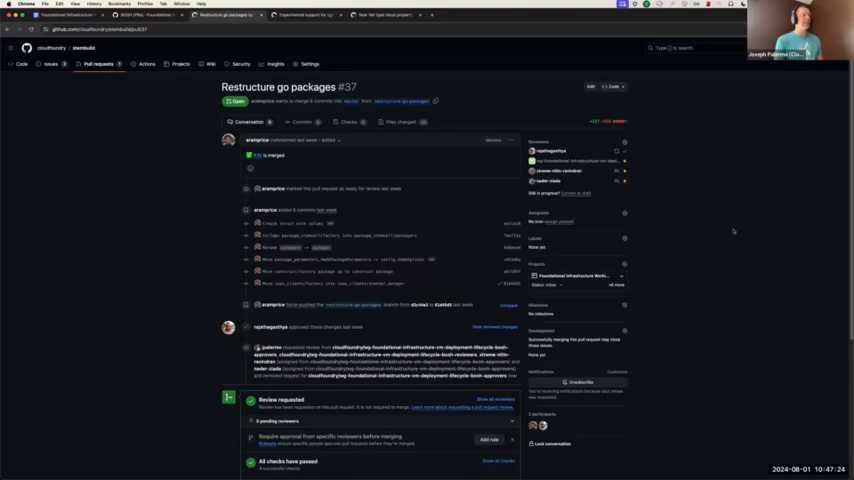
pyautogui.moveTo(720, 200)
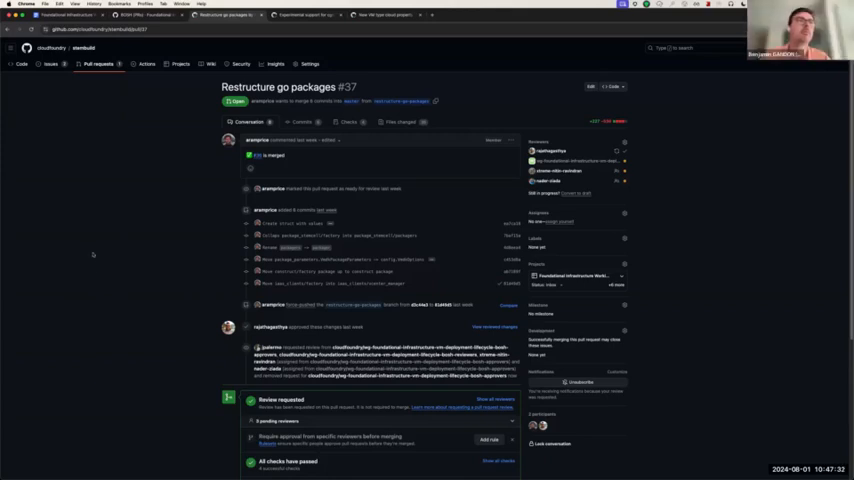
pyautogui.moveTo(118, 240)
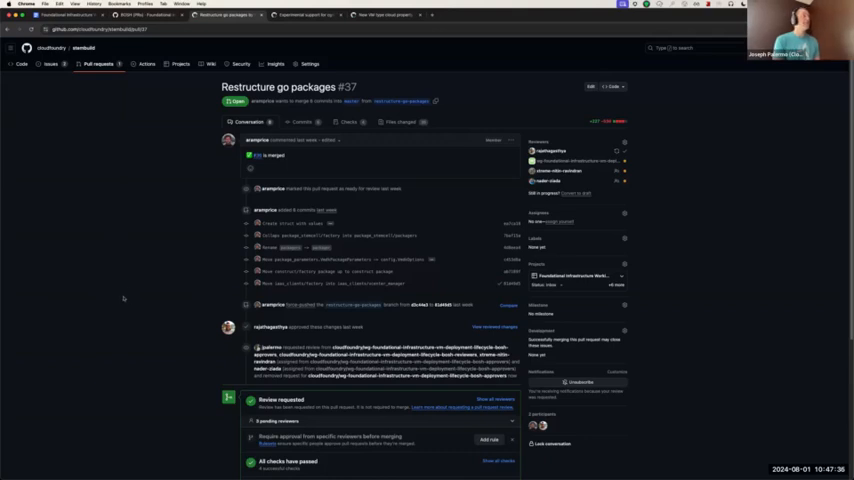
pyautogui.moveTo(160, 276)
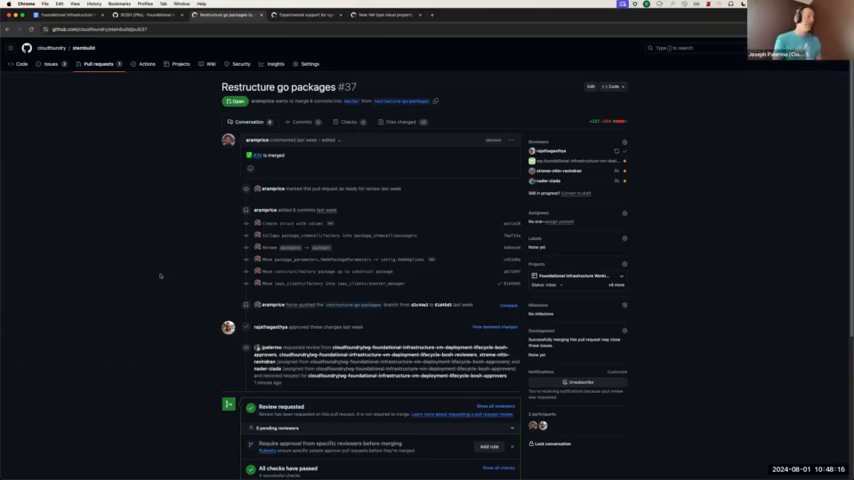
pyautogui.moveTo(160, 308)
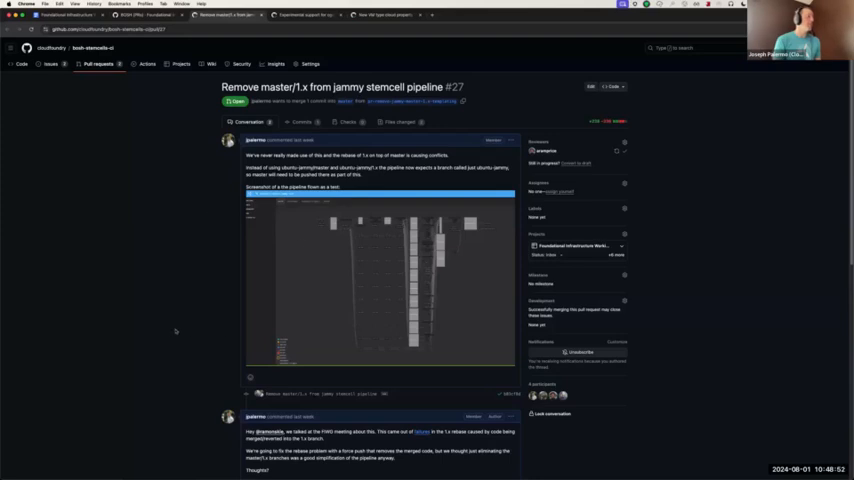
# Search the reviewer list for 'stemcell' on the jammy stemcell pipeline pull request #27.
pyautogui.scroll(-3)
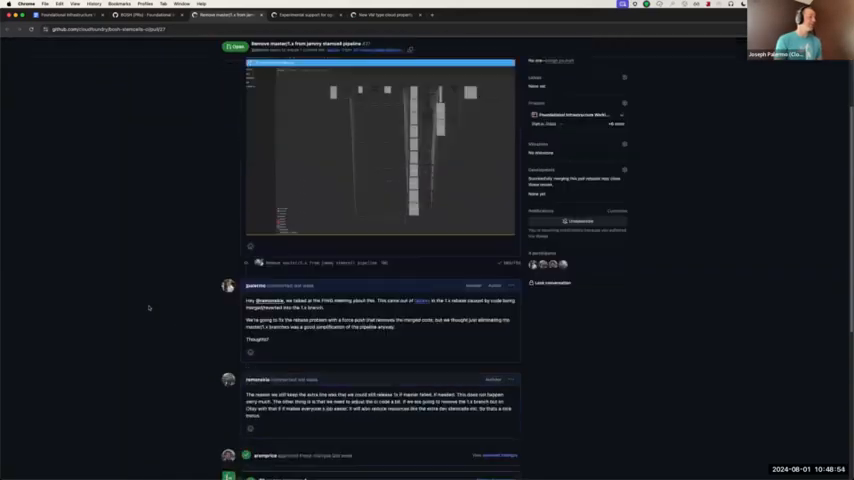
pyautogui.scroll(3)
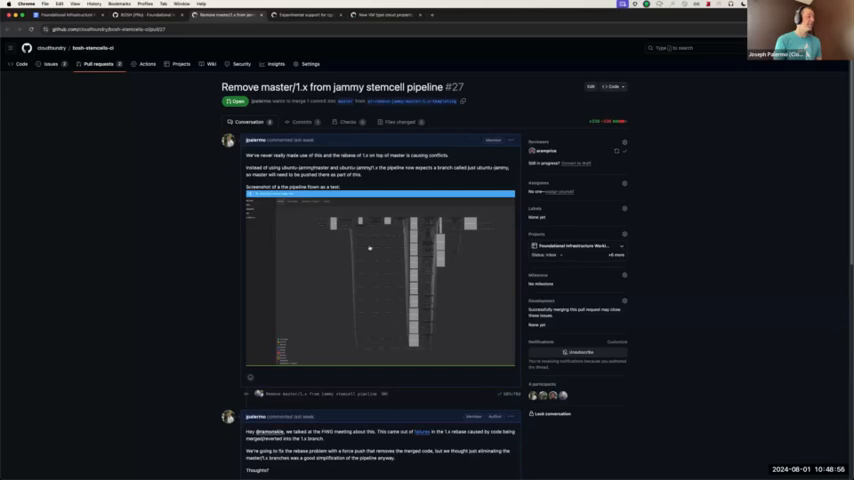
pyautogui.scroll(-3)
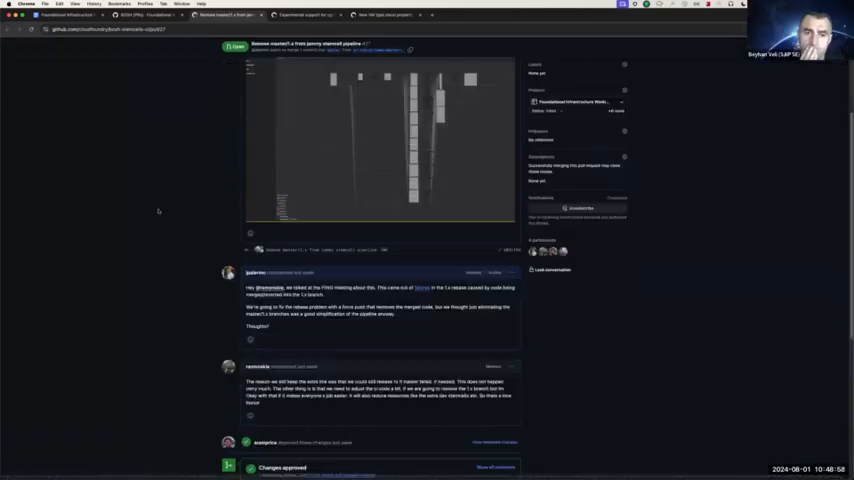
pyautogui.scroll(-3)
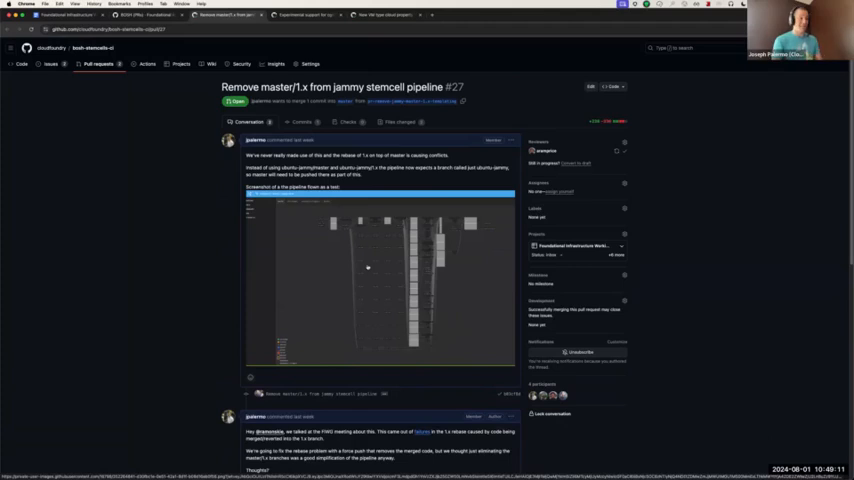
pyautogui.moveTo(630, 144)
pyautogui.write('Dis')
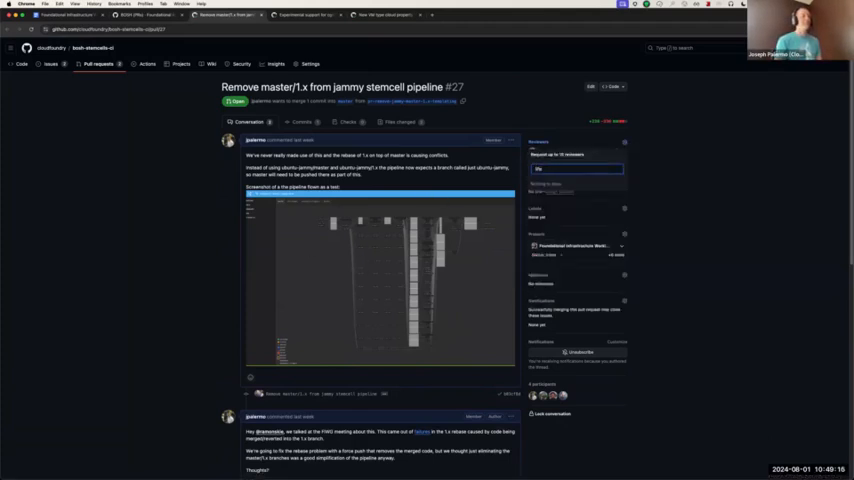
pyautogui.click(576, 168)
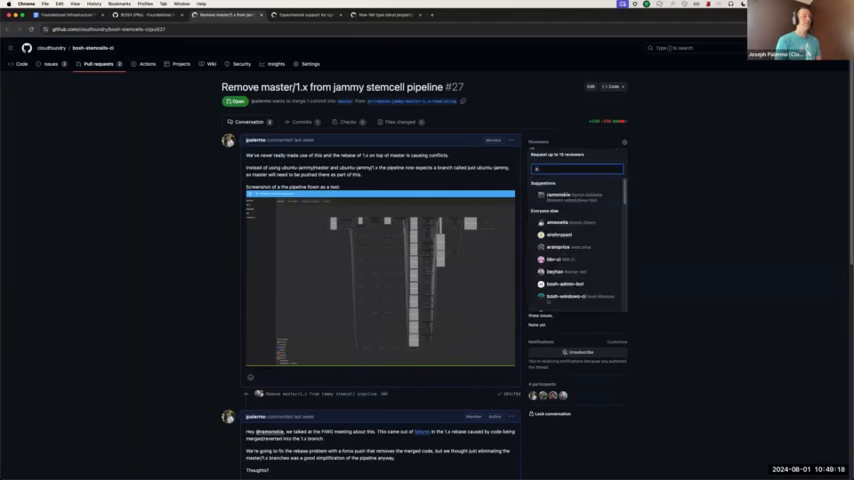
pyautogui.write('stemcell')
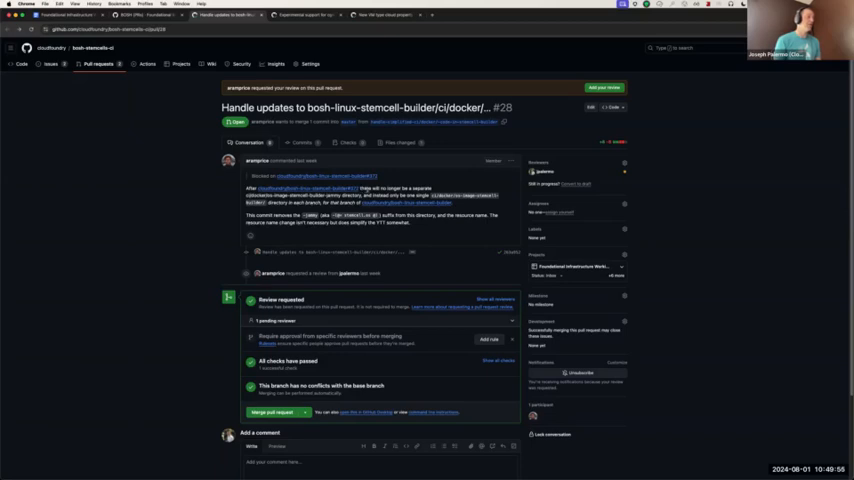
pyautogui.moveTo(400, 156)
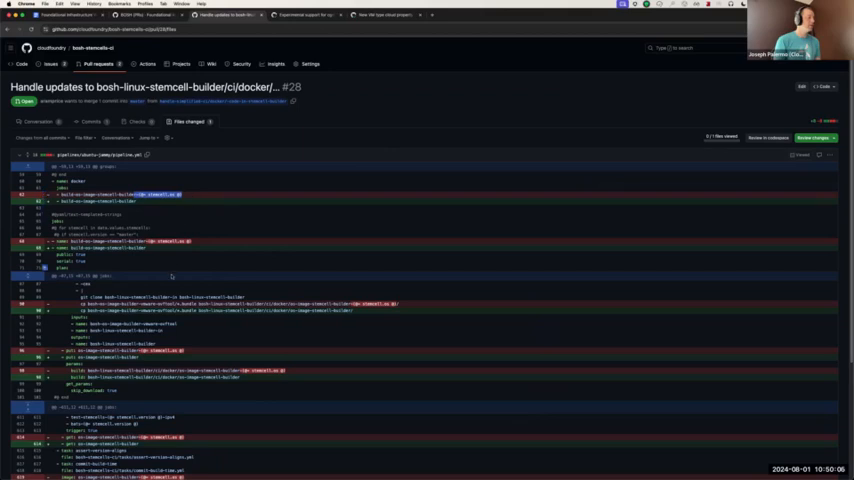
# Look over the stemcell-builder diff for PR #28 and return to the working group board.
pyautogui.scroll(-3)
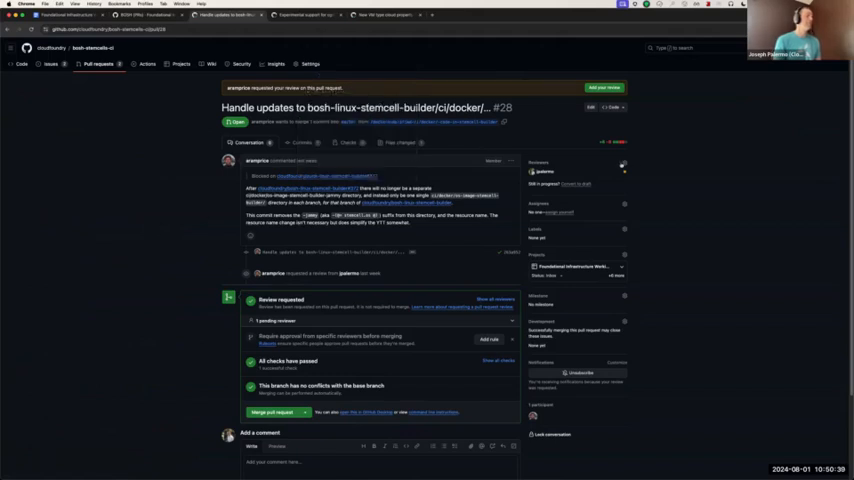
pyautogui.click(624, 164)
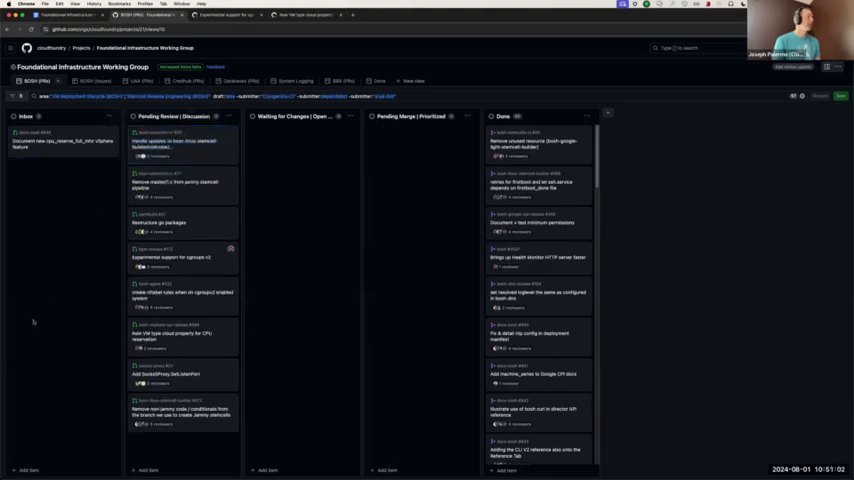
pyautogui.moveTo(38, 318)
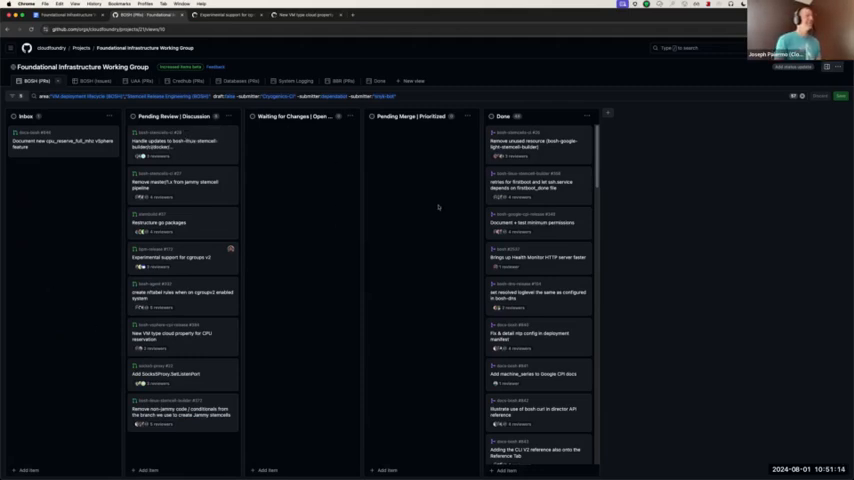
# Switch the project from board columns to the table layout grouped by status.
pyautogui.click(156, 16)
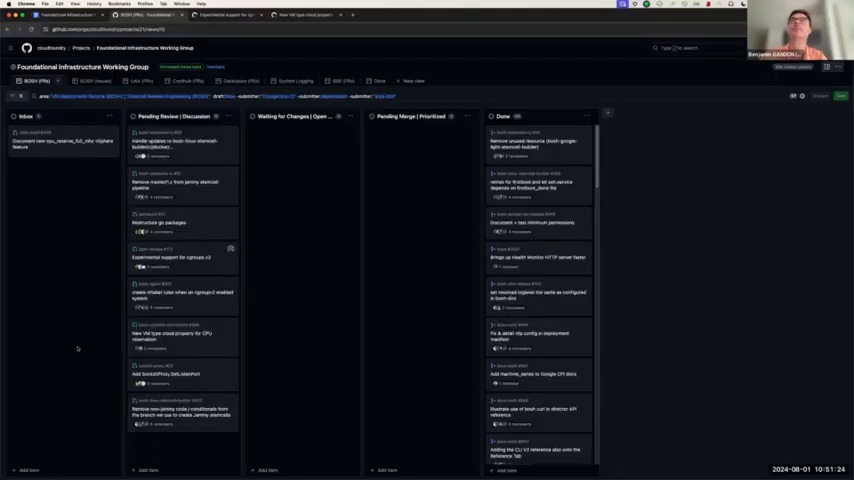
pyautogui.click(104, 16)
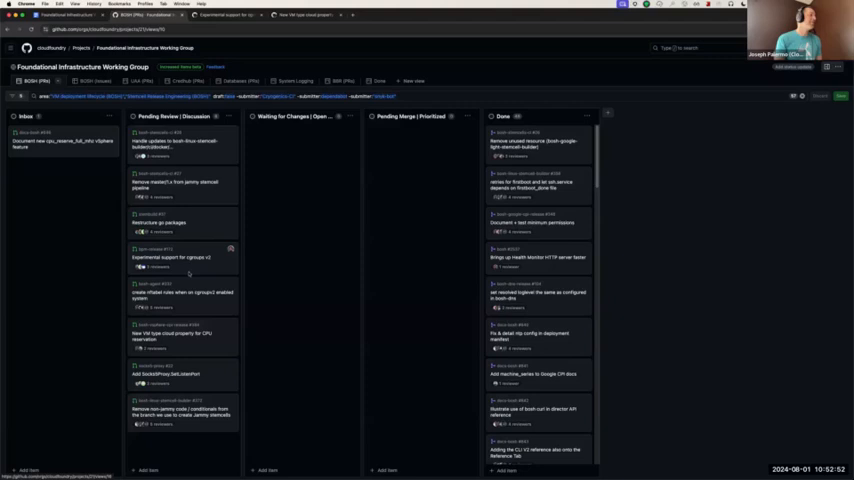
pyautogui.moveTo(82, 272)
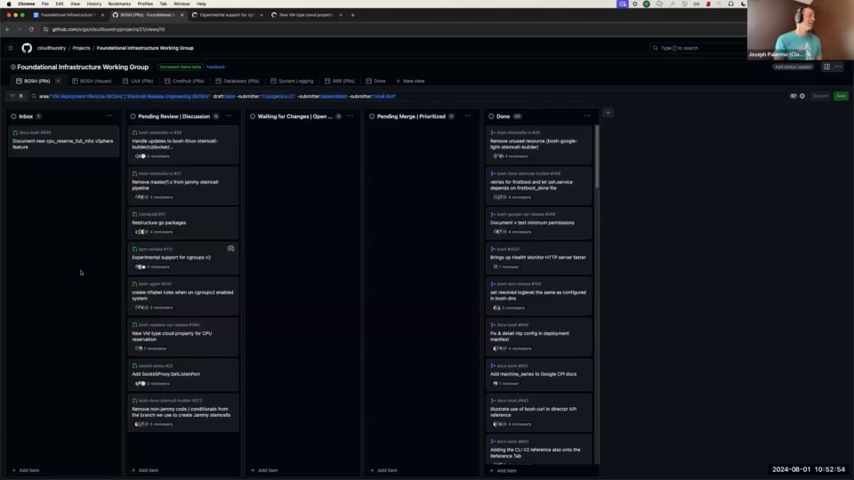
pyautogui.moveTo(76, 278)
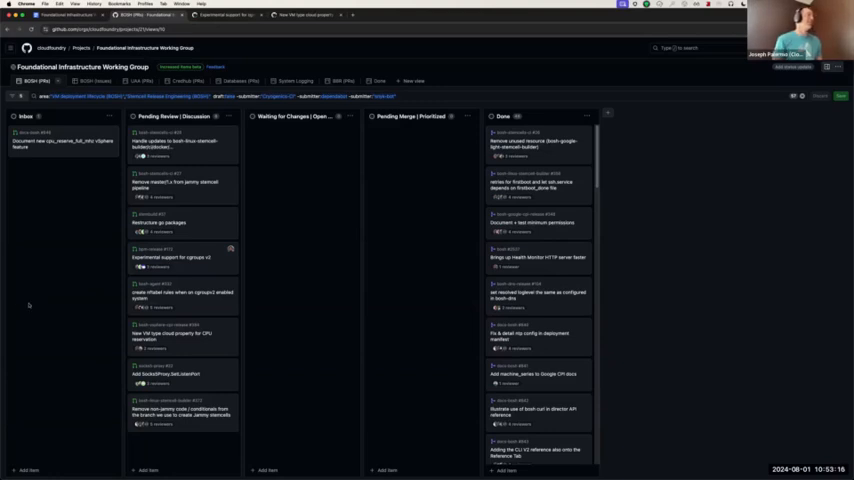
pyautogui.moveTo(58, 302)
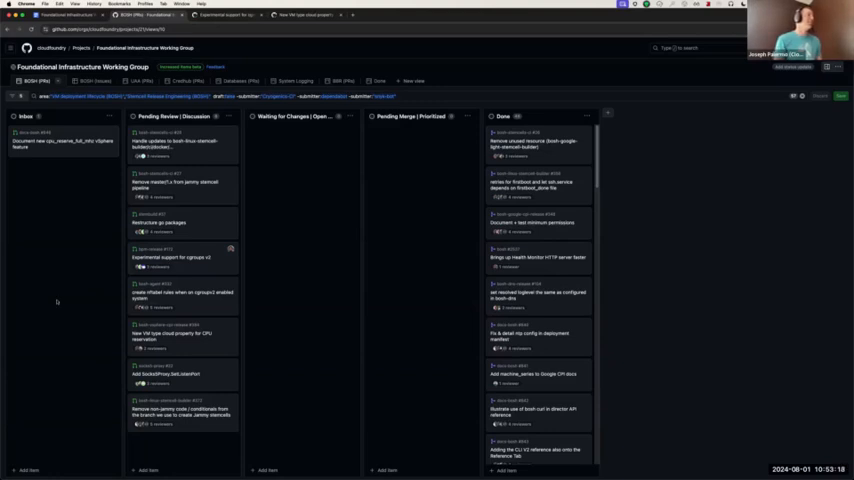
pyautogui.moveTo(42, 310)
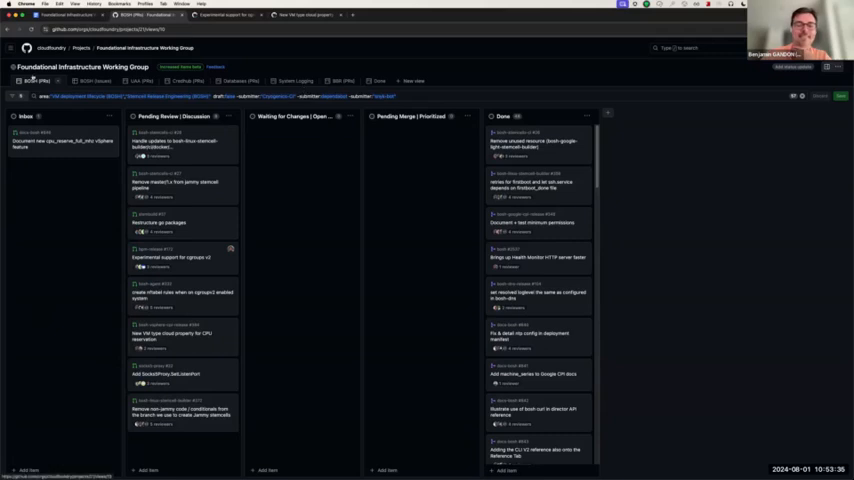
pyautogui.click(84, 80)
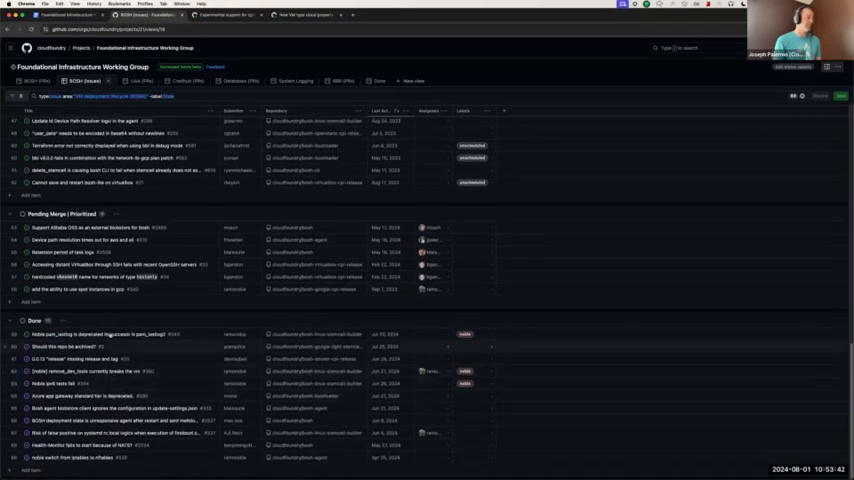
pyautogui.moveTo(606, 204)
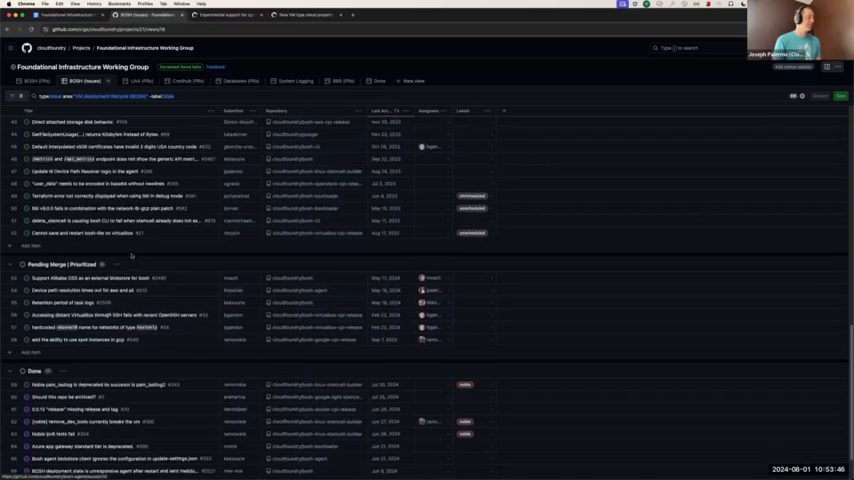
# Open issue #2517, the panic: Internal inconsistency item under Pending Review.
pyautogui.scroll(-3)
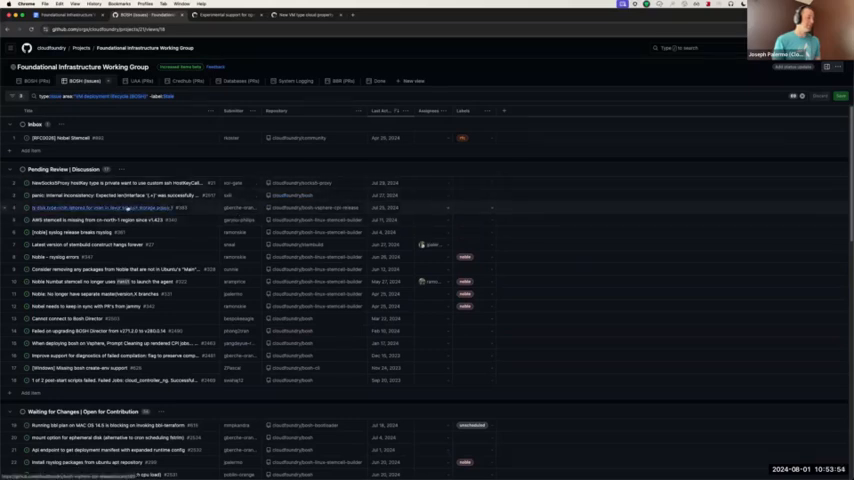
pyautogui.click(120, 208)
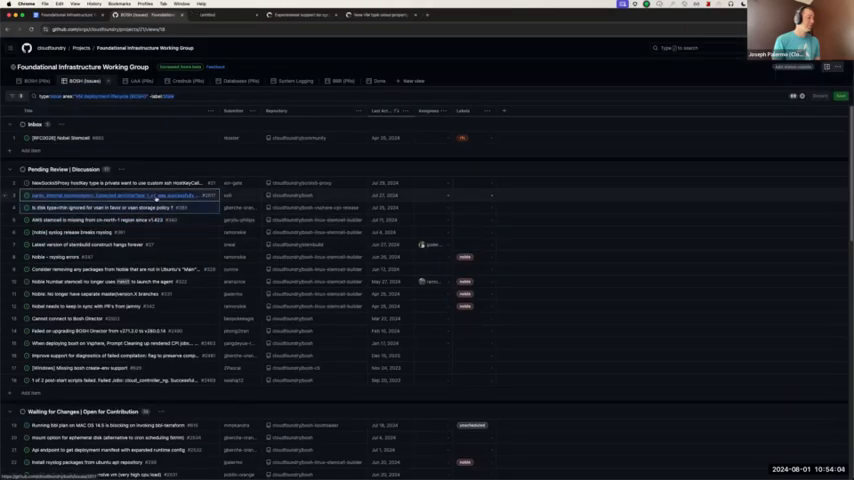
pyautogui.click(120, 196)
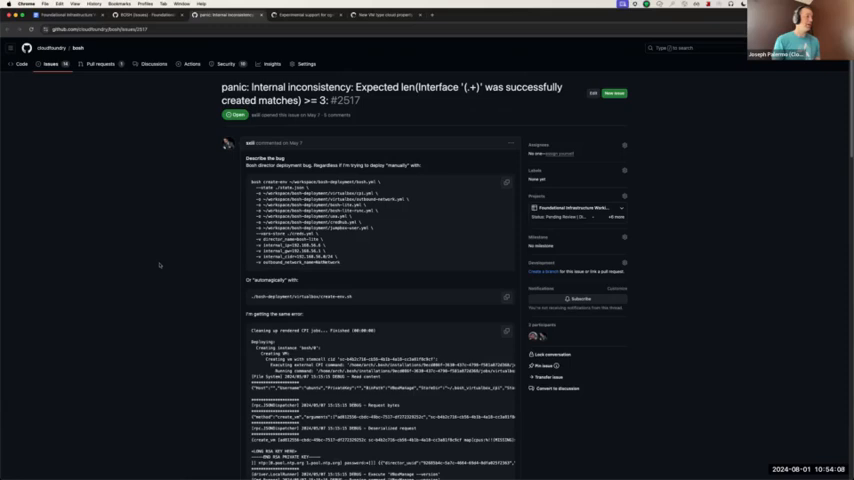
pyautogui.scroll(-3)
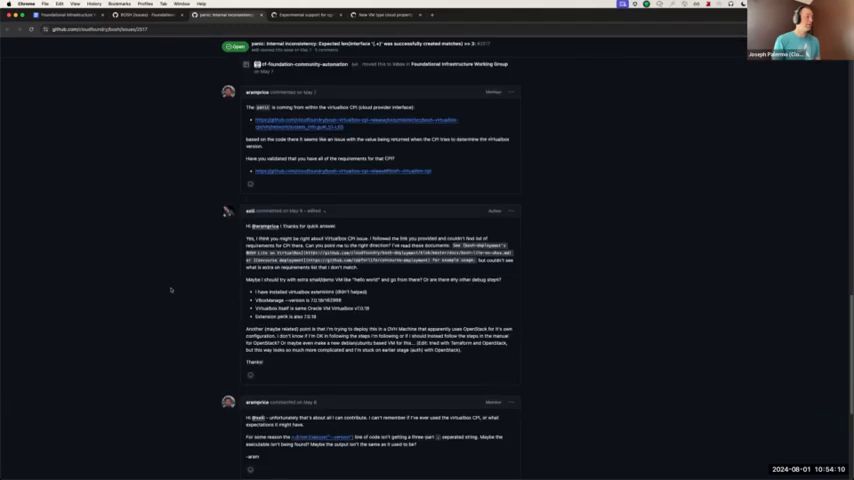
pyautogui.scroll(-3)
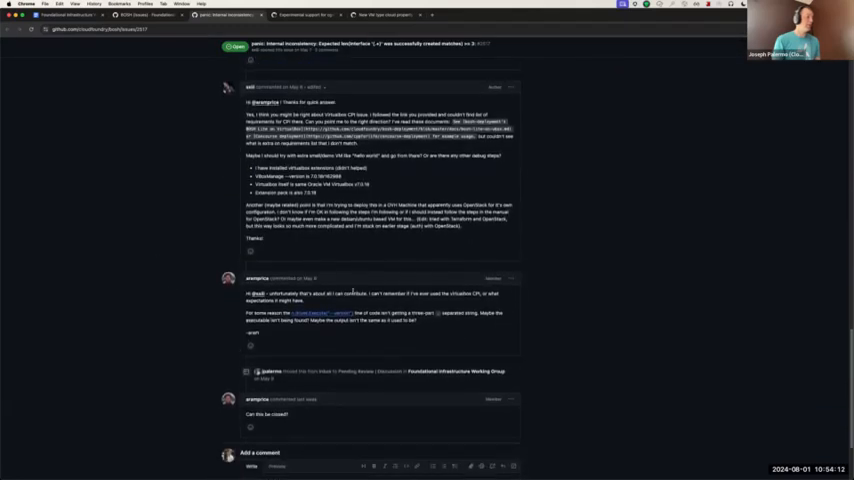
pyautogui.scroll(3)
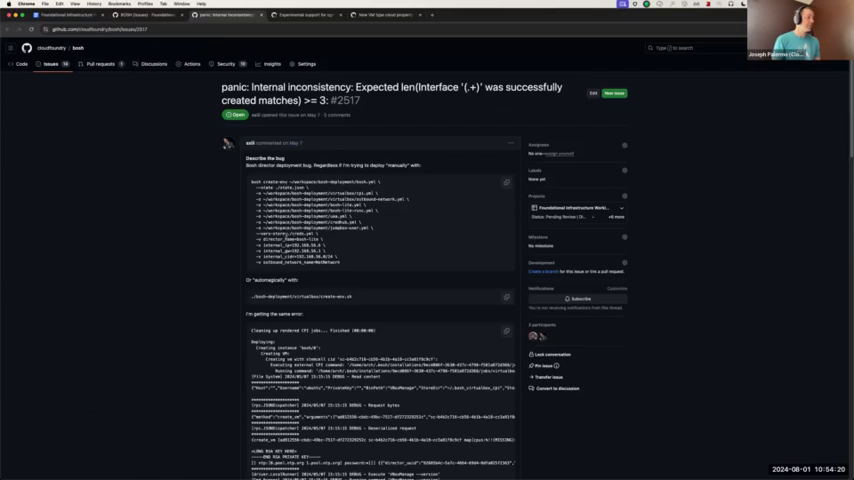
pyautogui.scroll(-3)
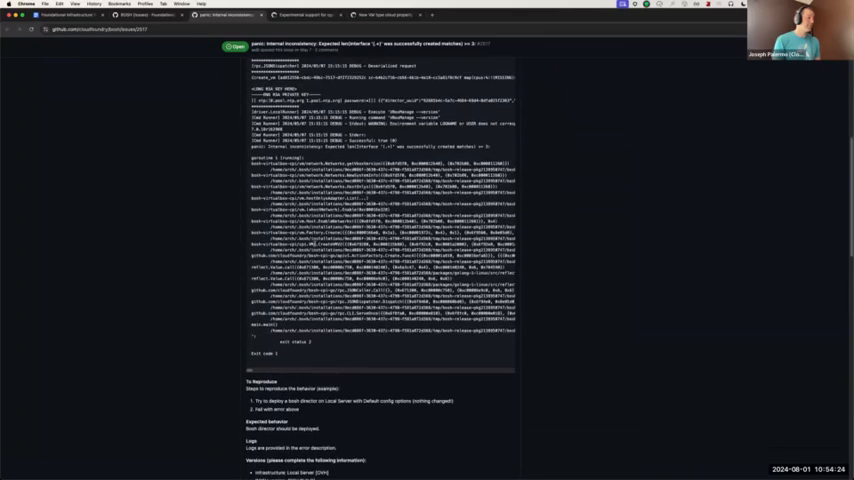
pyautogui.scroll(-3)
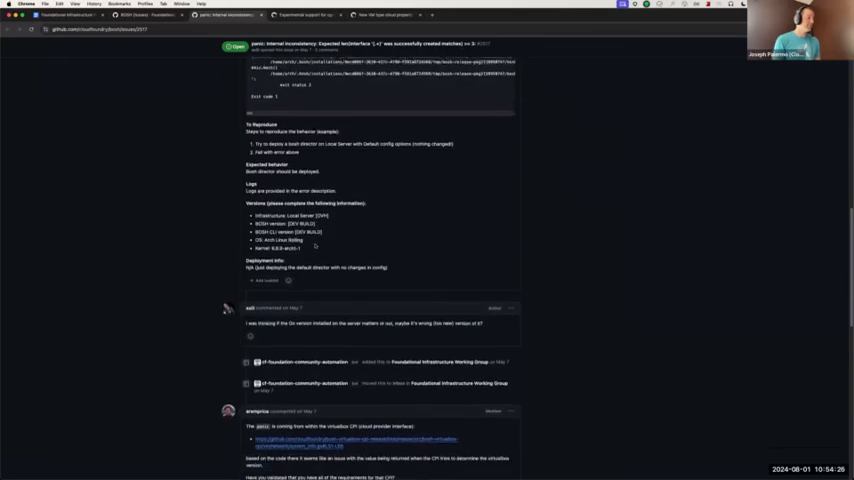
pyautogui.scroll(-3)
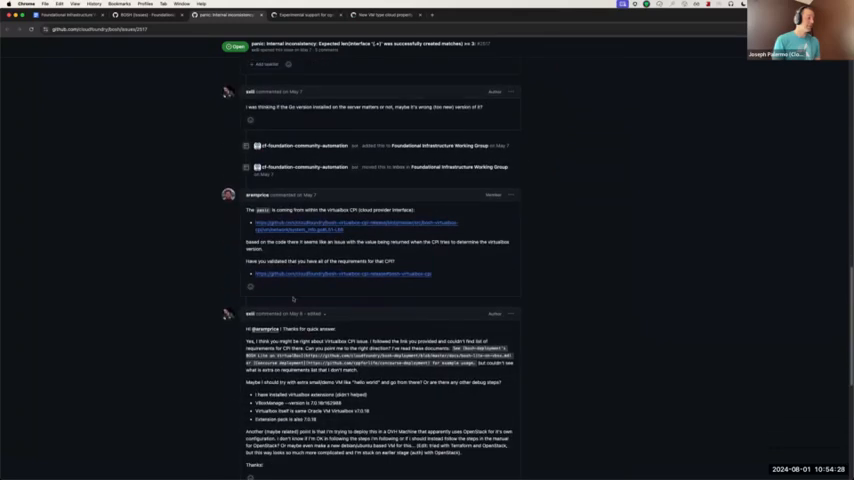
pyautogui.scroll(-3)
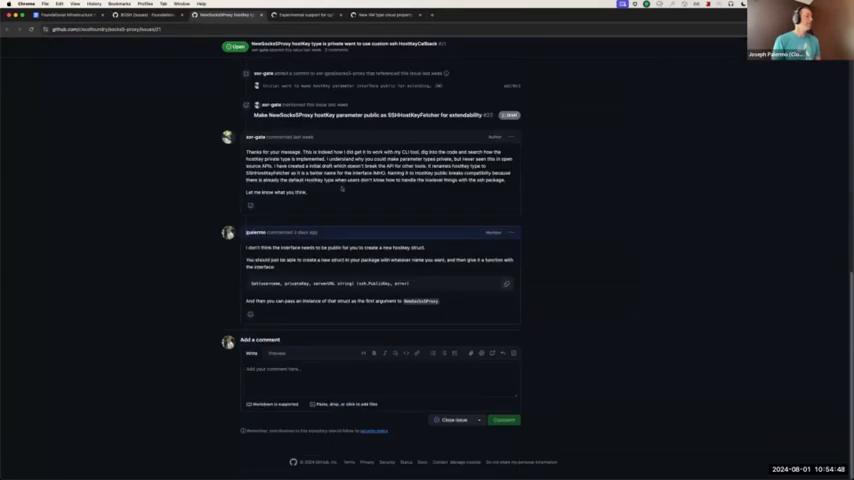
pyautogui.moveTo(114, 270)
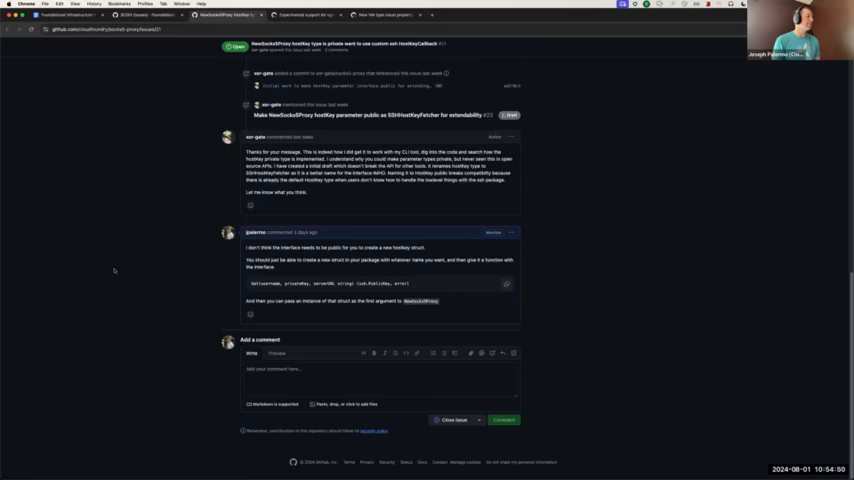